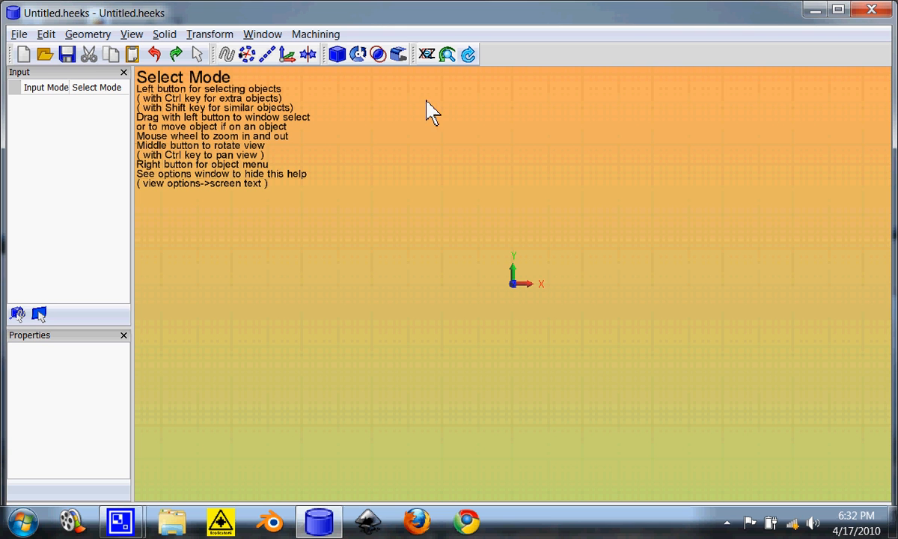
Add a cuboid at the origin, then a sphere near it, from the Solid toolbar
left_click(336, 54)
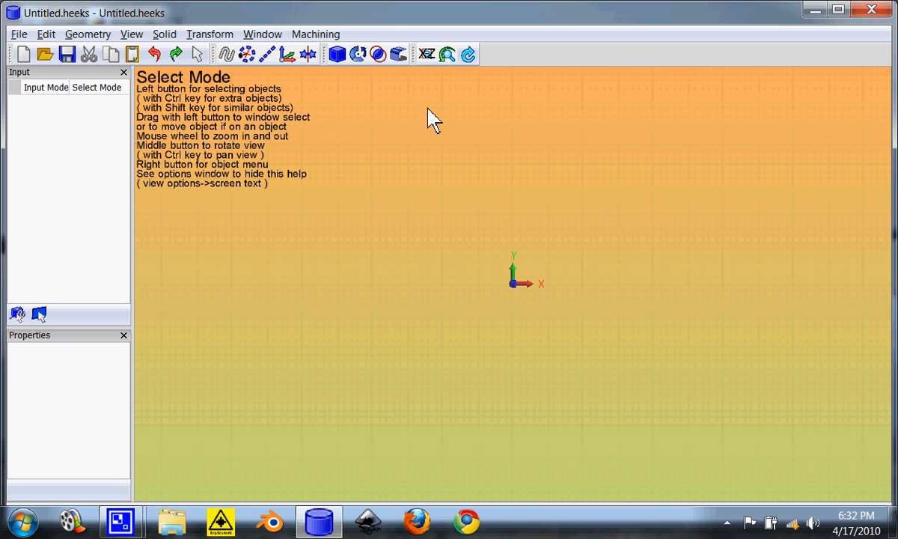
left_click(337, 54)
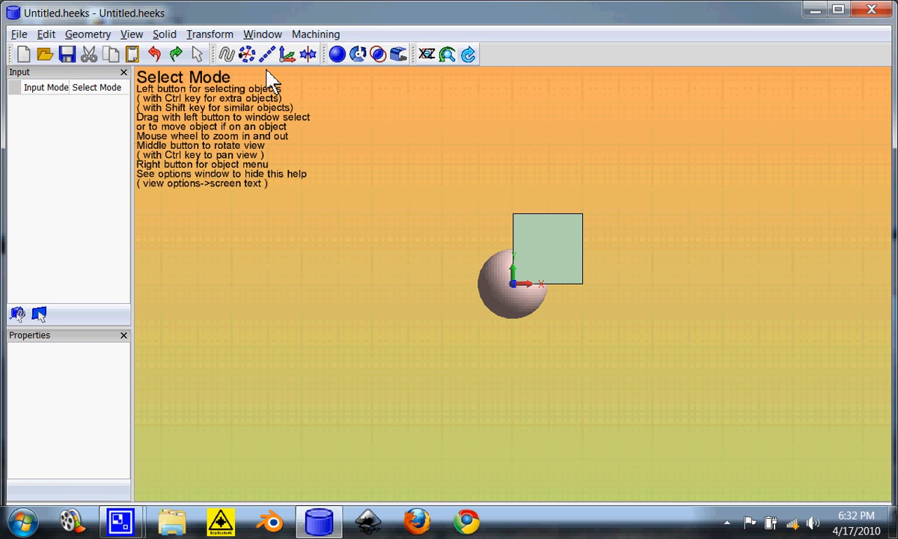
Move the sphere to -9,4,0, add a cylinder, and orbit to a side view
left_click(513, 283)
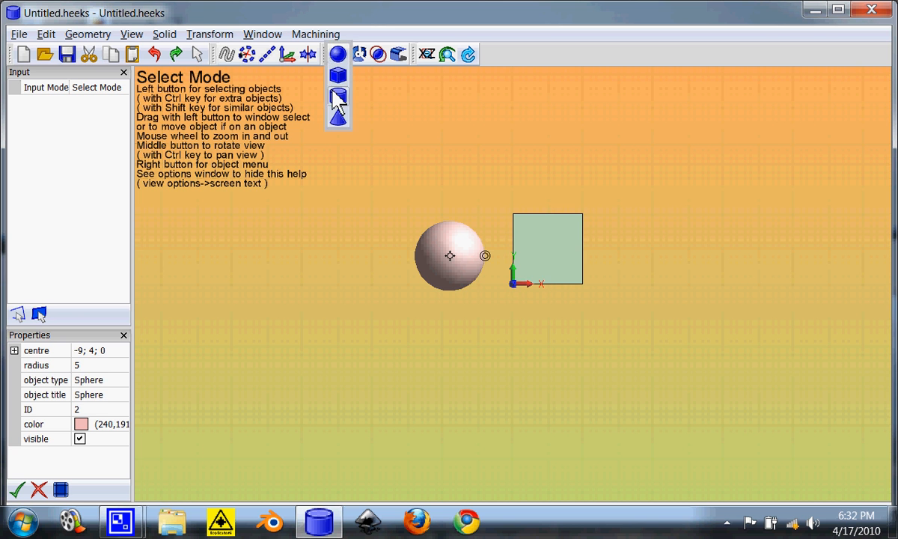
left_click(337, 53)
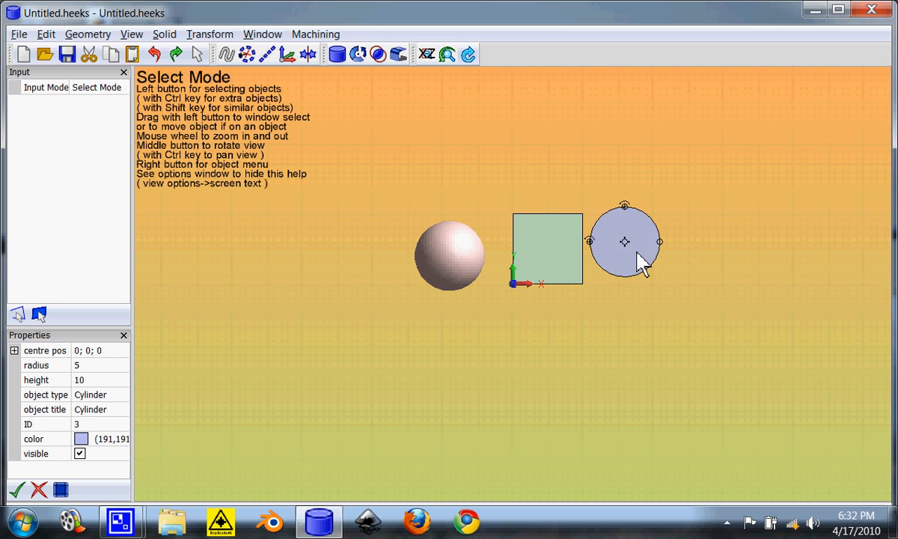
left_click_drag(625, 241, 638, 248)
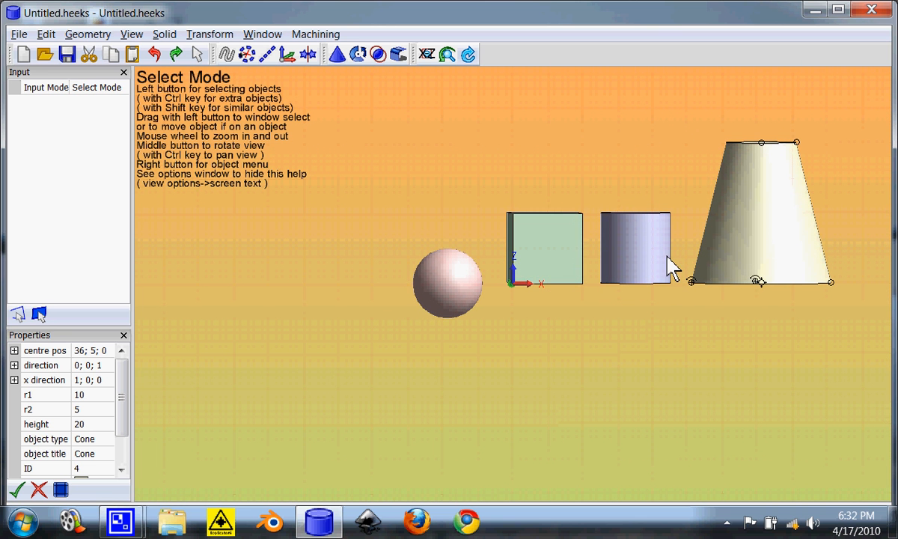
left_click(446, 282)
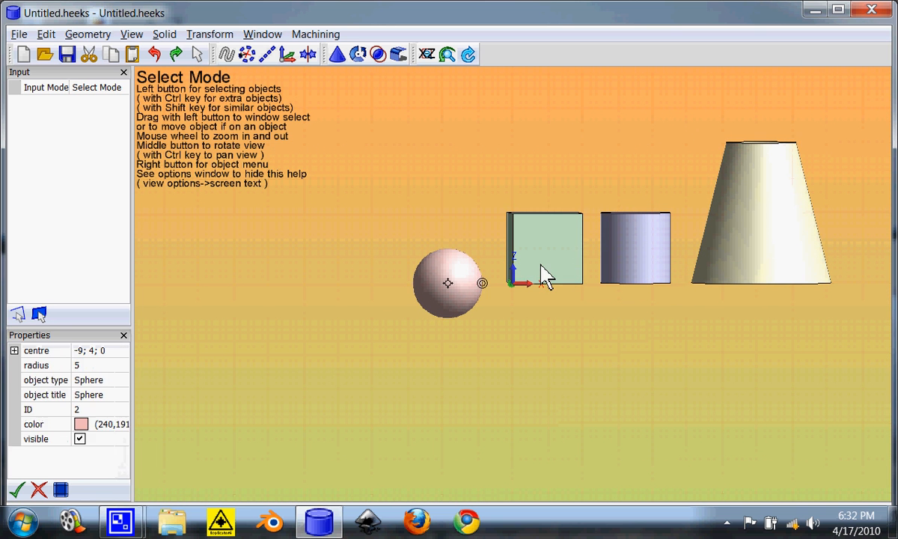
left_click(545, 247)
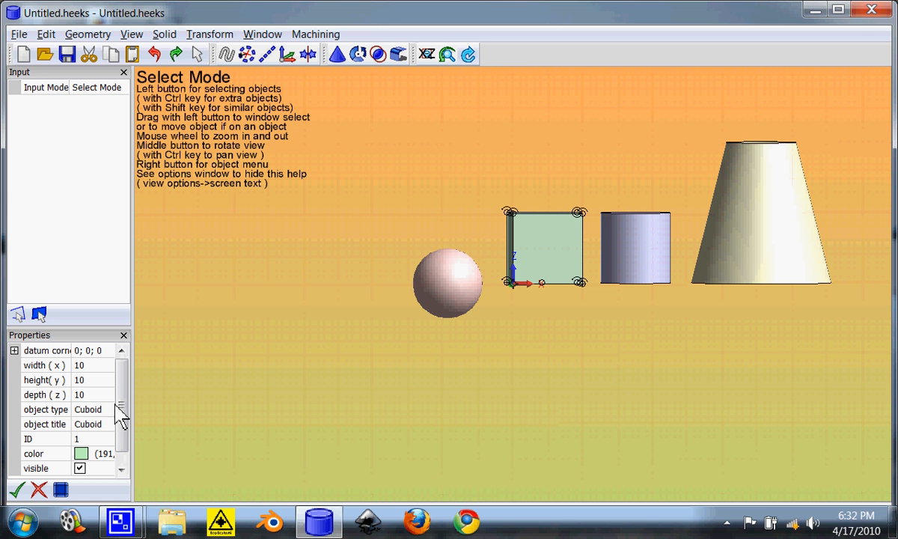
mouse_move(681, 243)
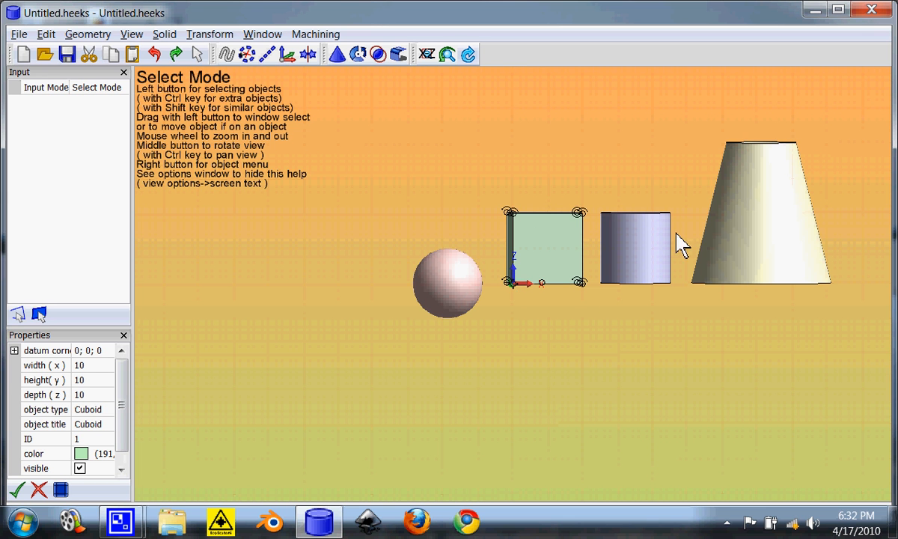
left_click(759, 209)
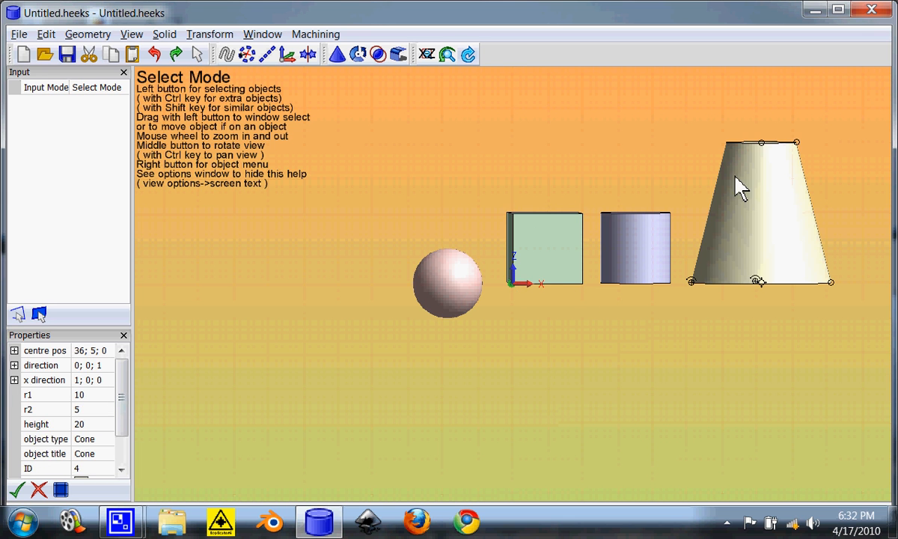
mouse_move(778, 221)
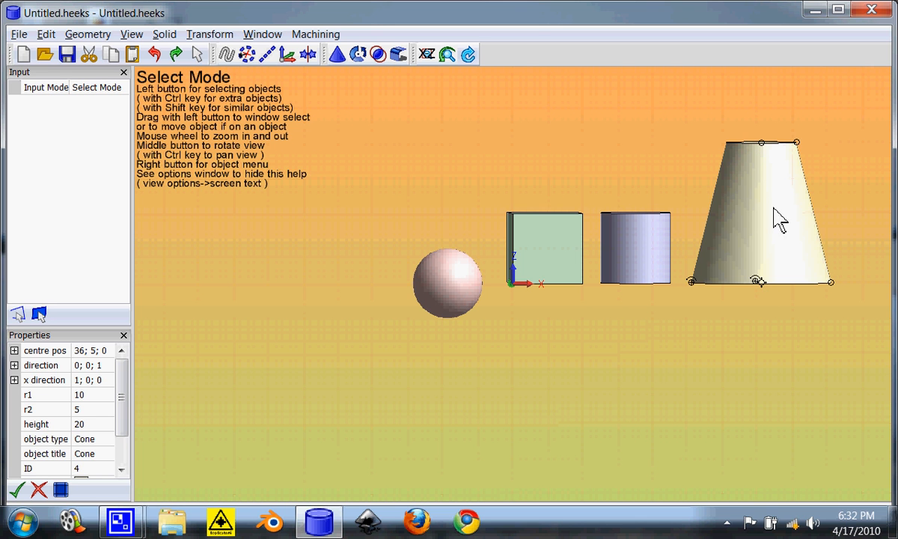
left_click(635, 247)
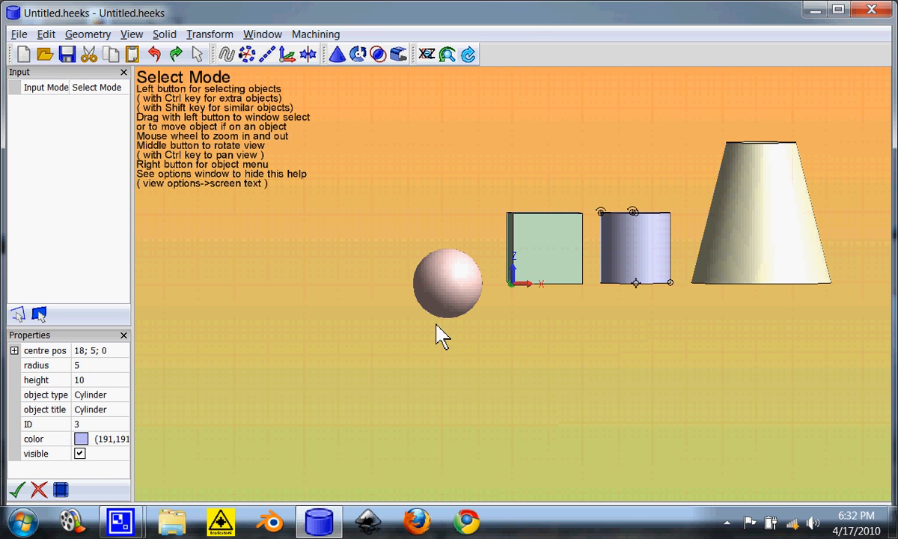
mouse_move(717, 253)
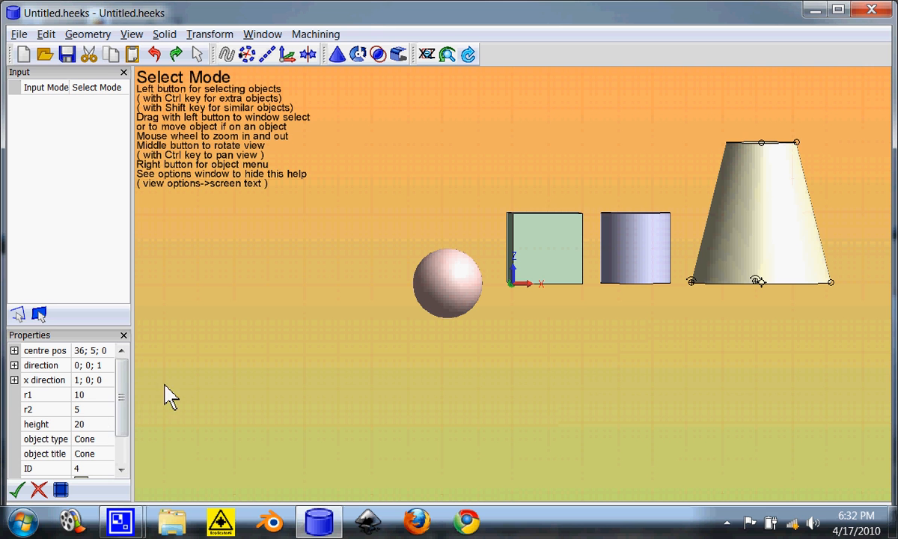
left_click(545, 247)
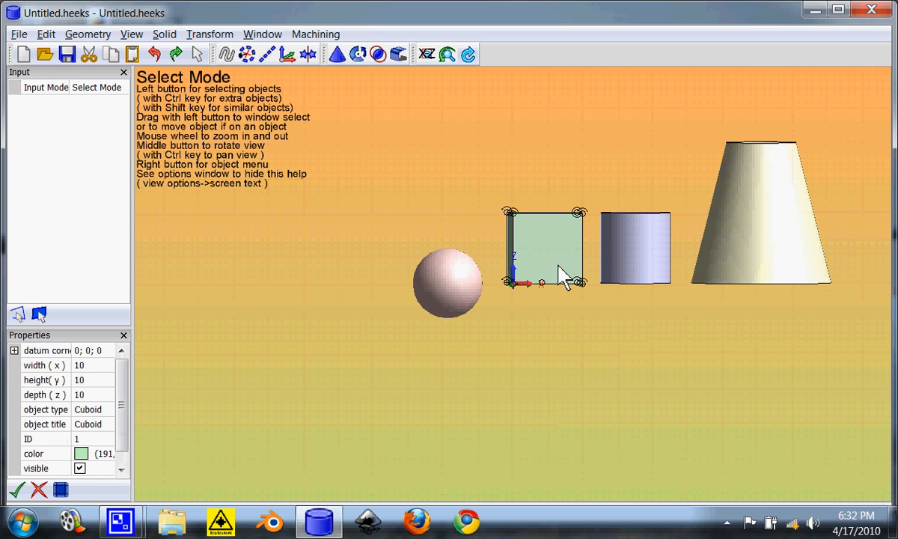
left_click(447, 282)
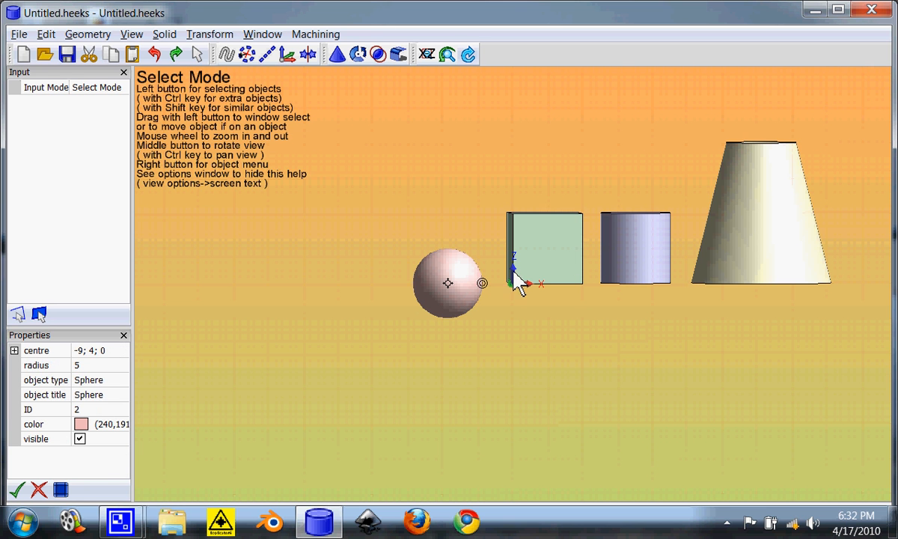
mouse_move(445, 303)
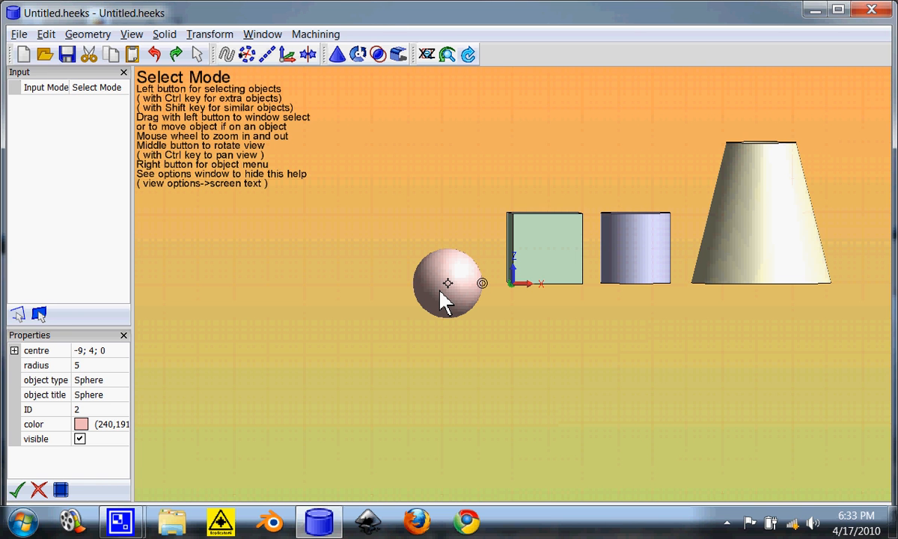
mouse_move(593, 258)
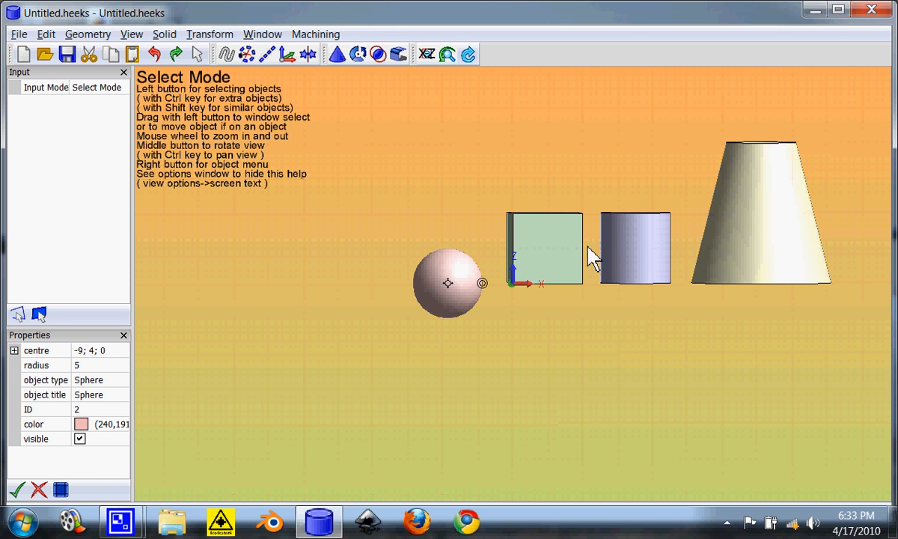
left_click(759, 213)
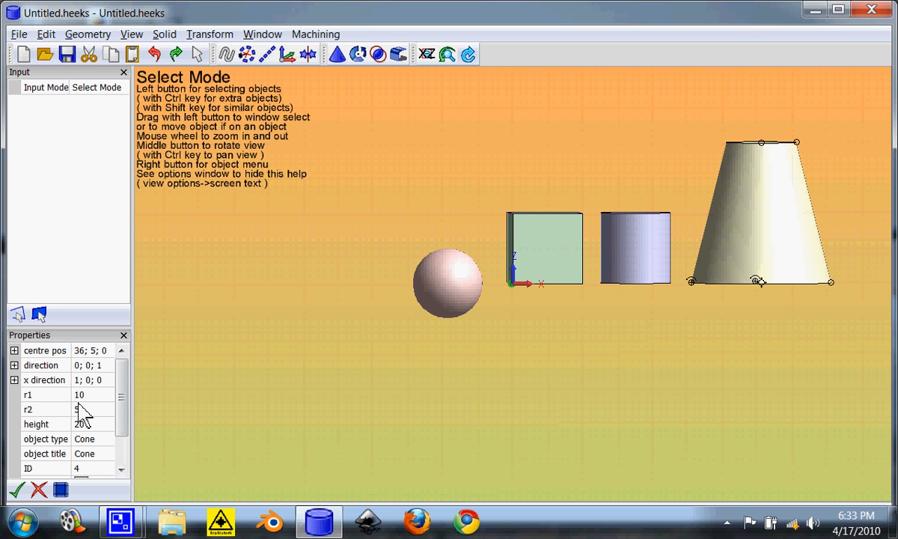
Set the cone's r1 to 2 and dismiss the equal-radius warning
left_click(78, 394)
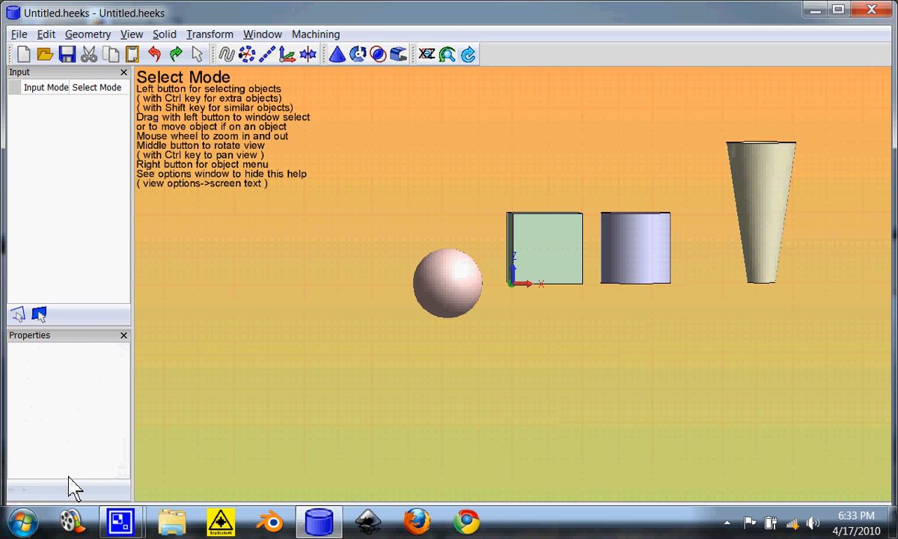
mouse_move(485, 296)
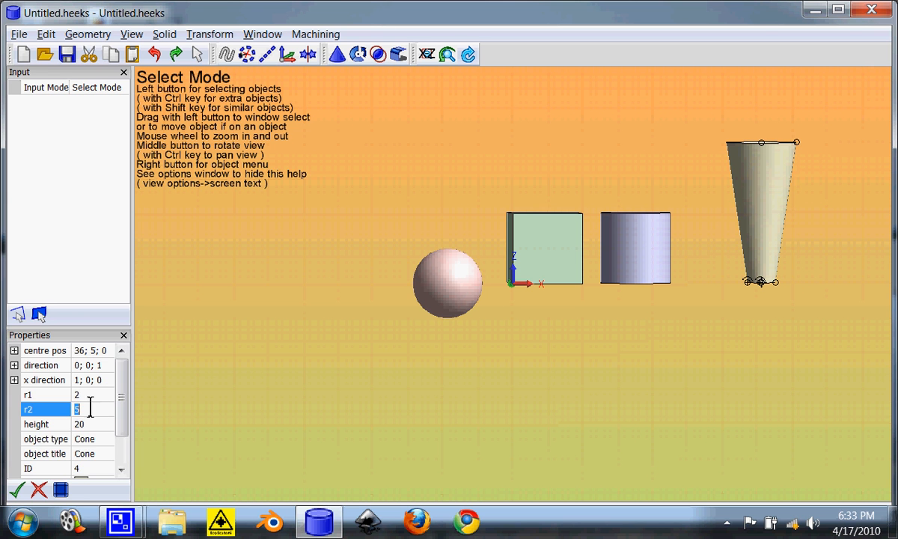
type("2")
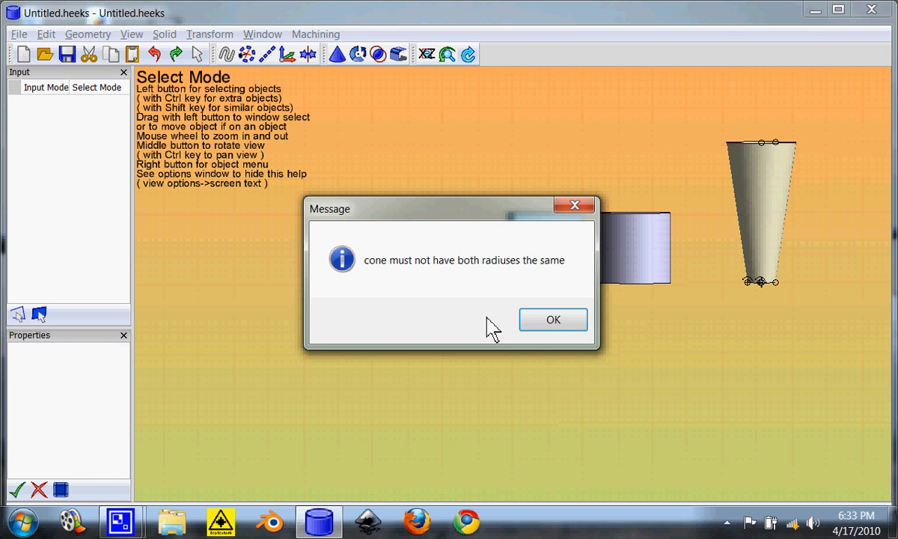
left_click(552, 319)
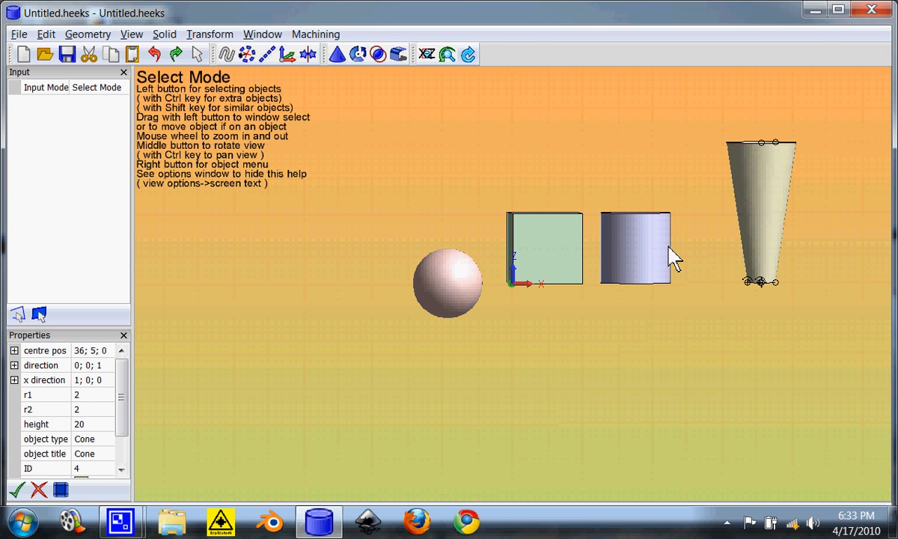
mouse_move(599, 231)
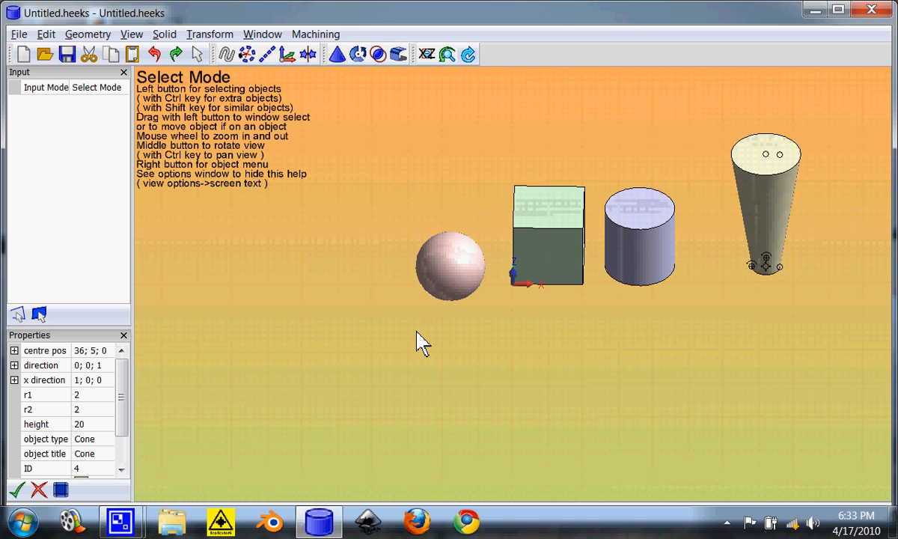
left_click(427, 54)
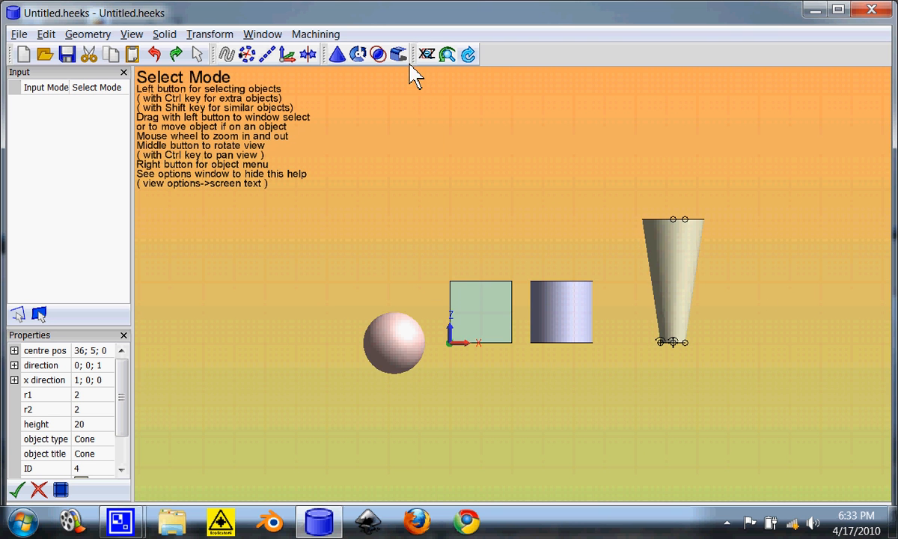
left_click(426, 54)
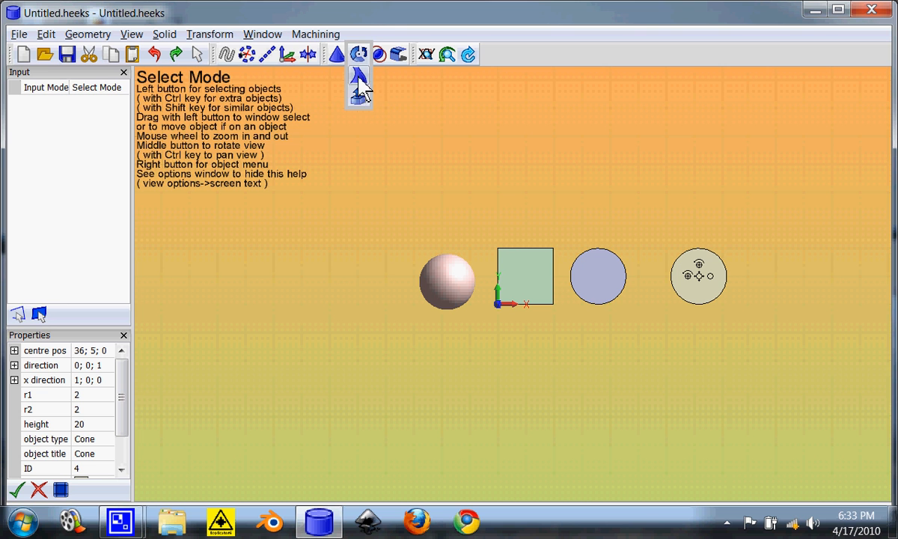
Sketch a closed four-sided line outline and tilt the view side-on
left_click(229, 54)
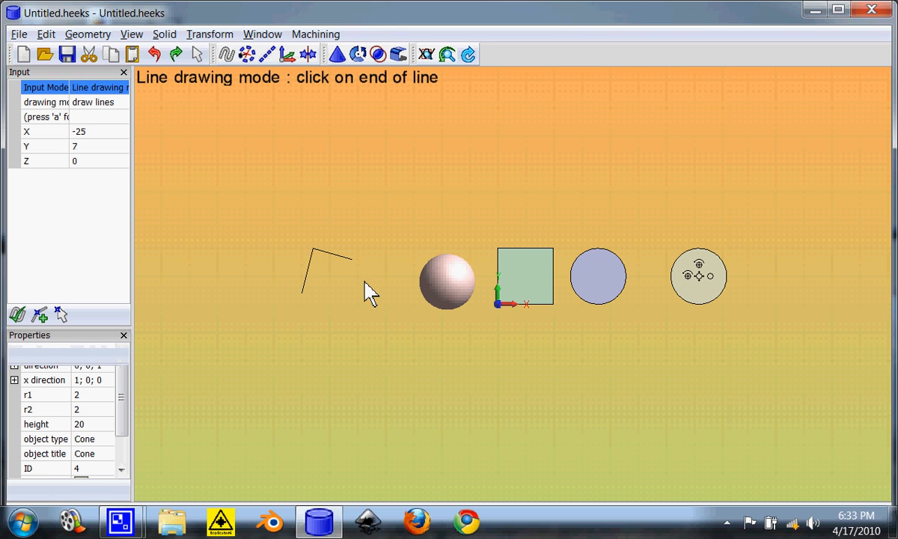
left_click(309, 307)
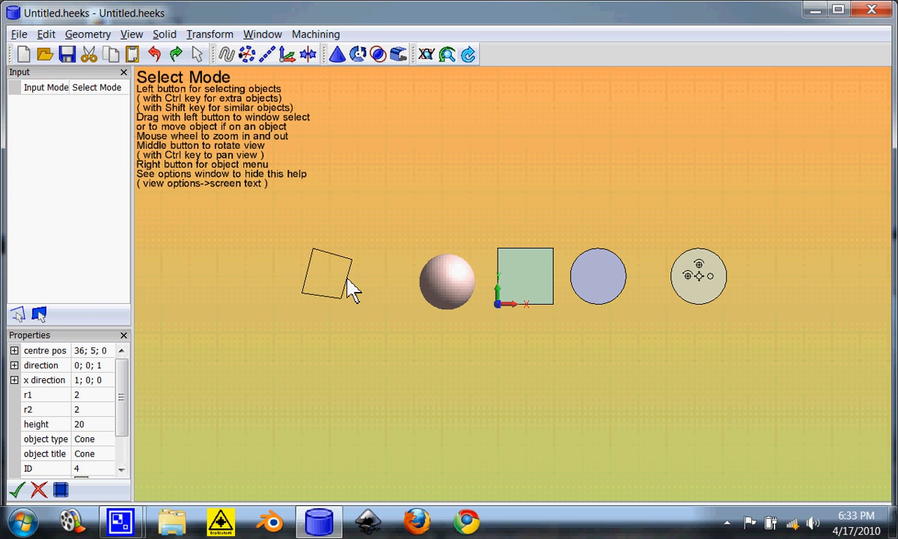
left_click(327, 275)
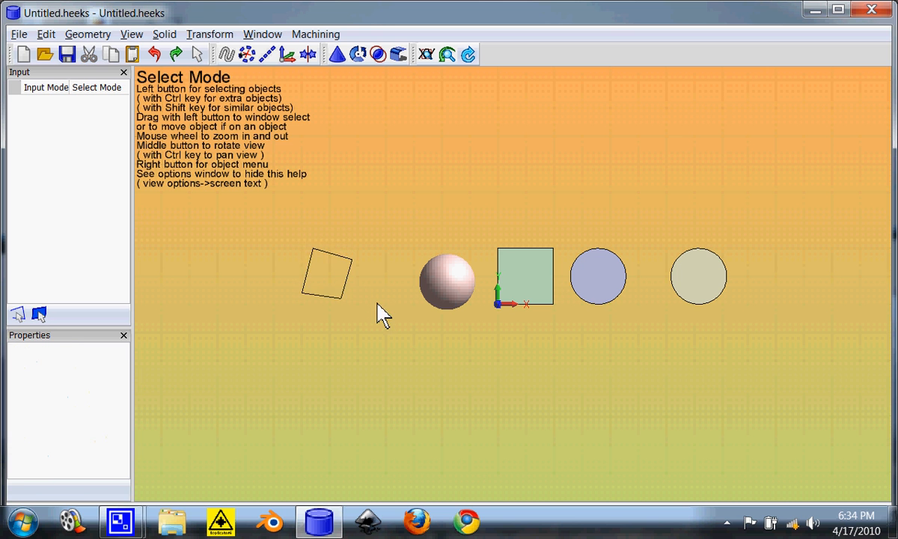
left_click_drag(326, 273, 385, 243)
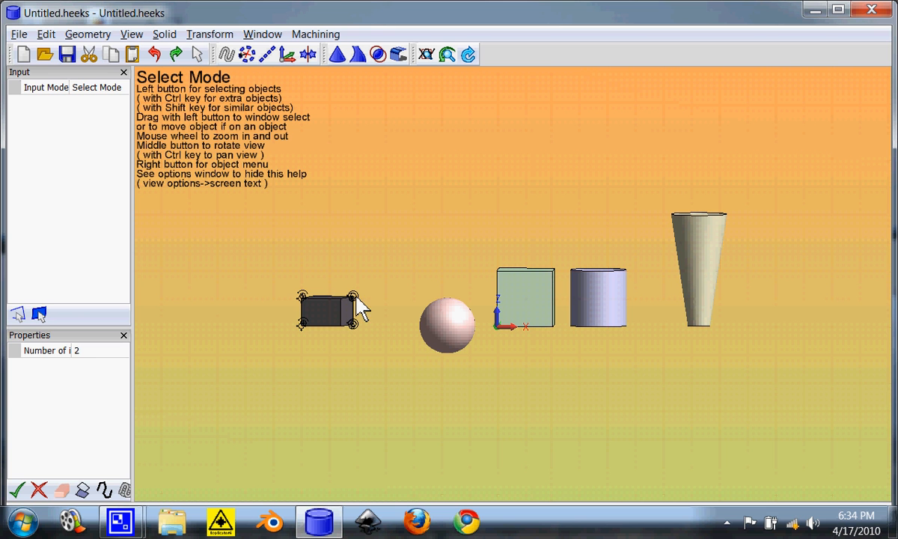
Clear the selection and select the square sketch to loft between the outlines
left_click(327, 308)
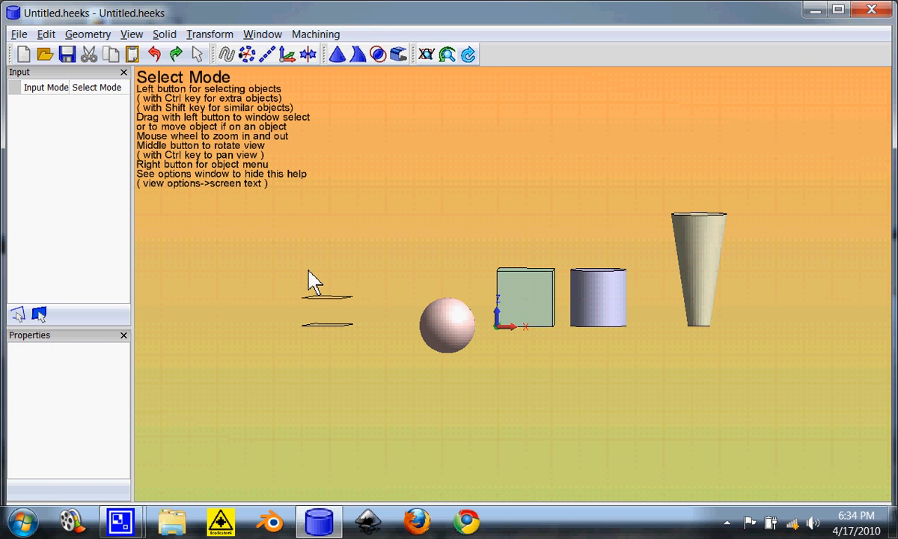
left_click(325, 299)
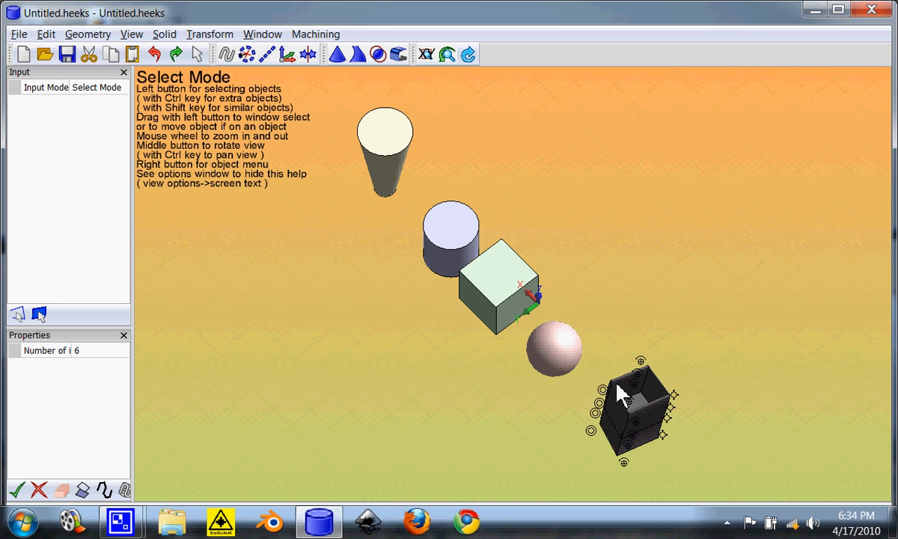
left_click(632, 408)
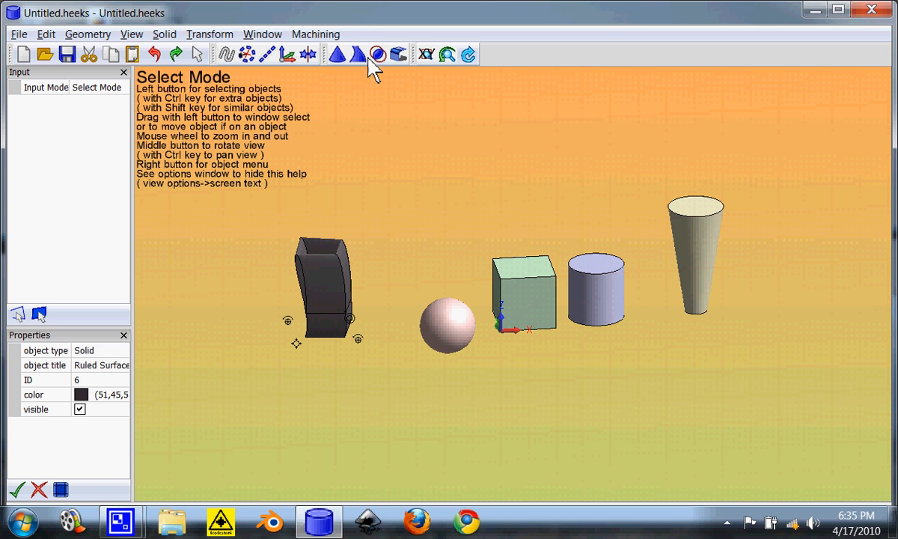
mouse_move(534, 283)
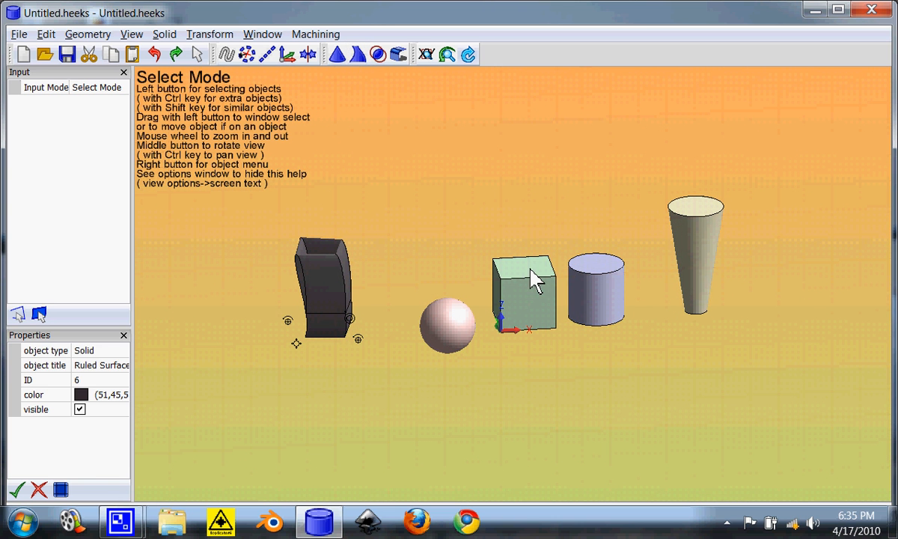
left_click(523, 292)
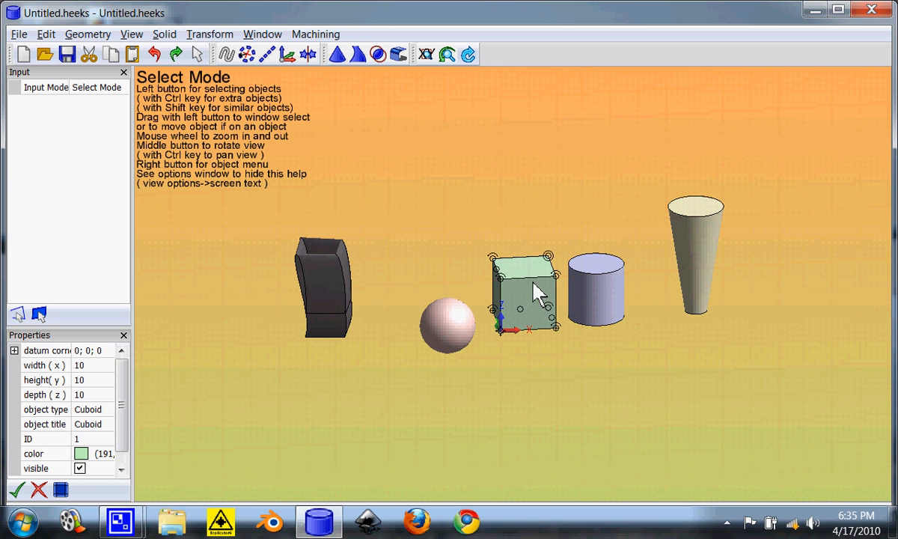
mouse_move(546, 285)
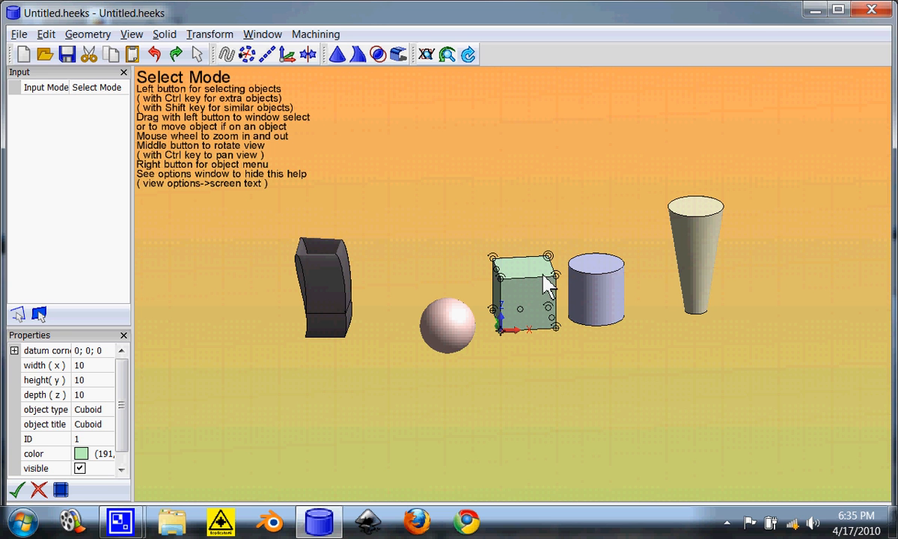
Select the cube's top face and extrude it upward with height 2
left_click(595, 288)
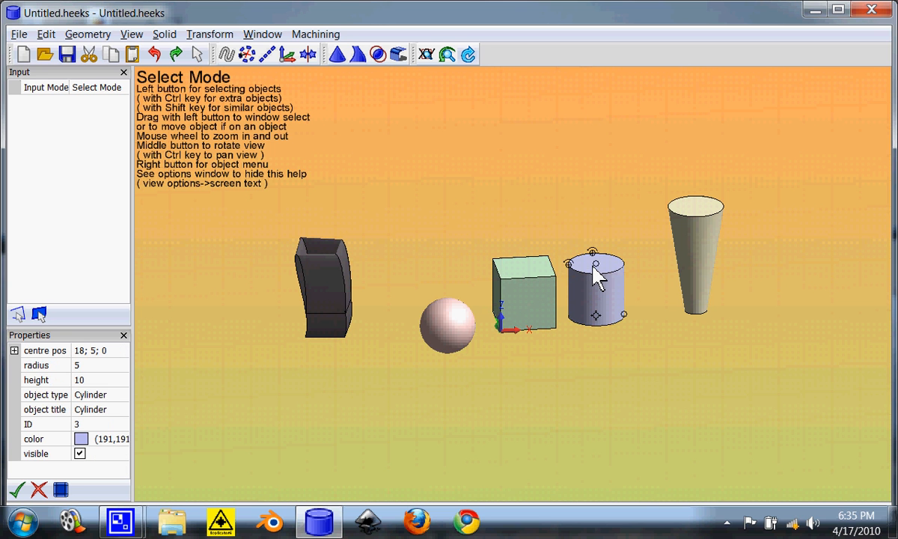
left_click(524, 288)
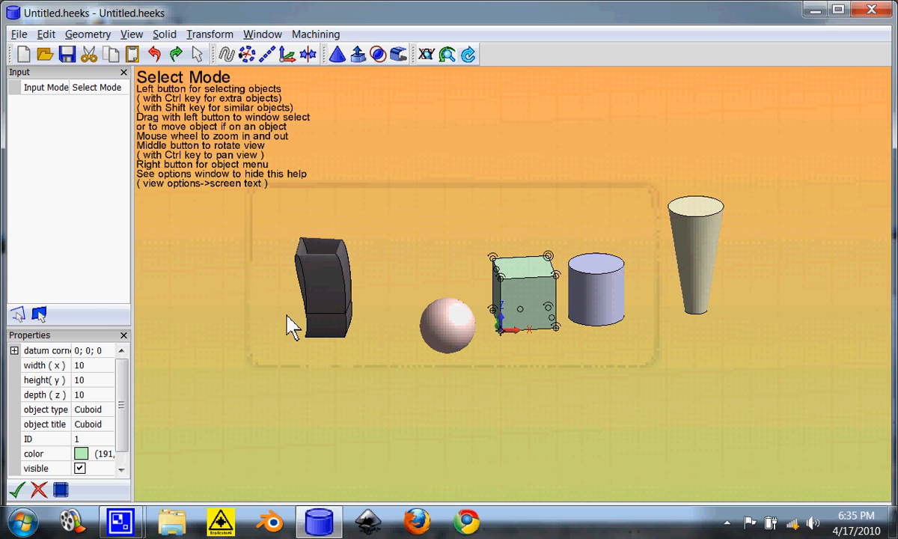
mouse_move(519, 277)
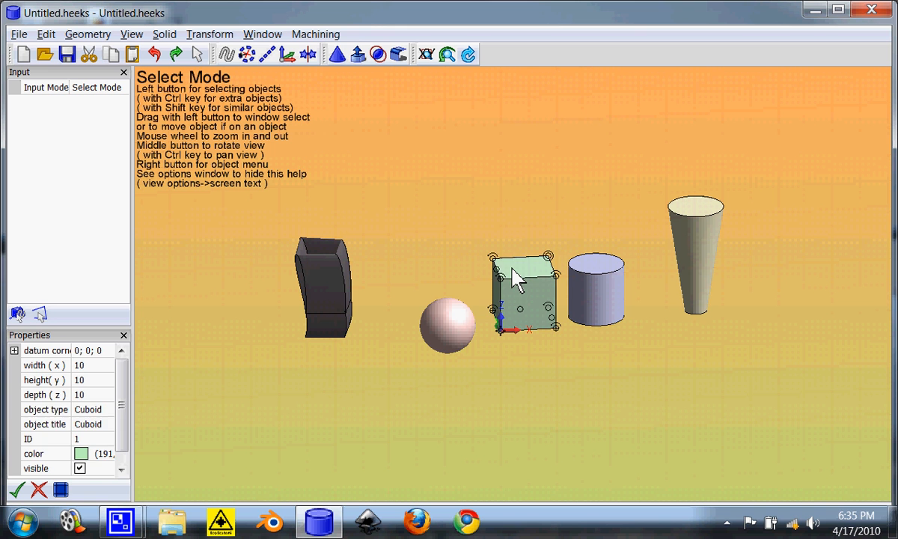
left_click(521, 267)
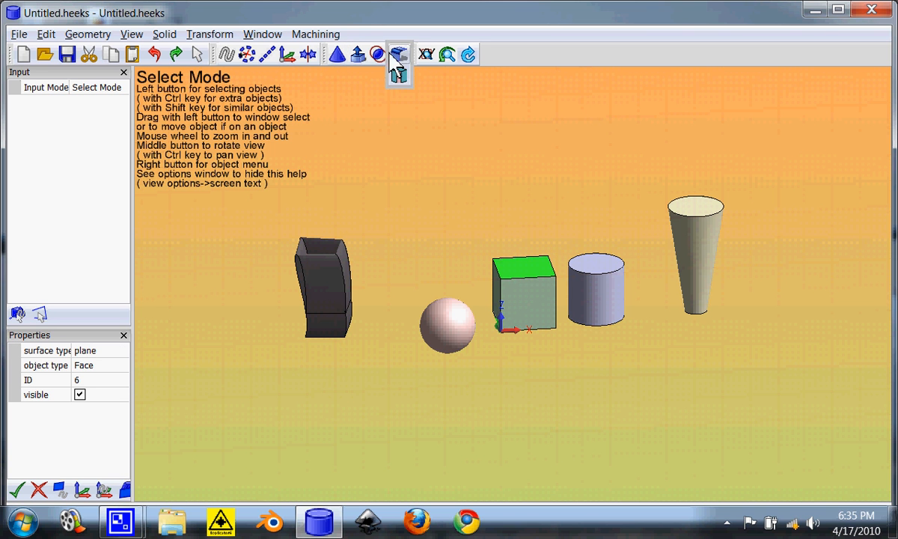
left_click(357, 54)
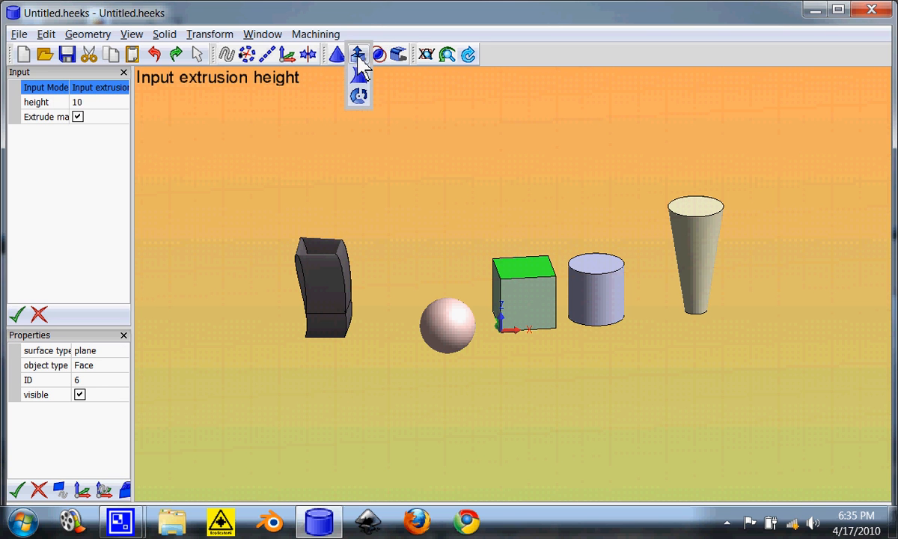
left_click(41, 102)
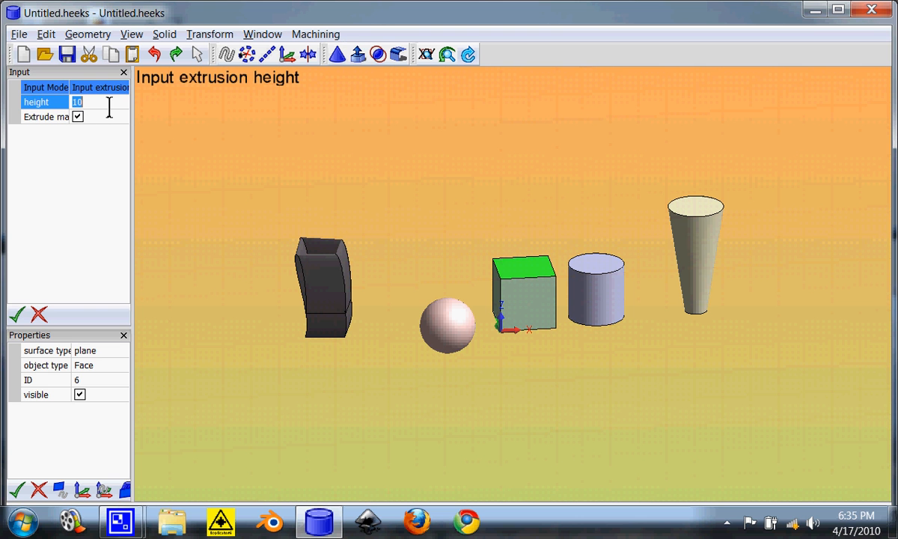
type("2")
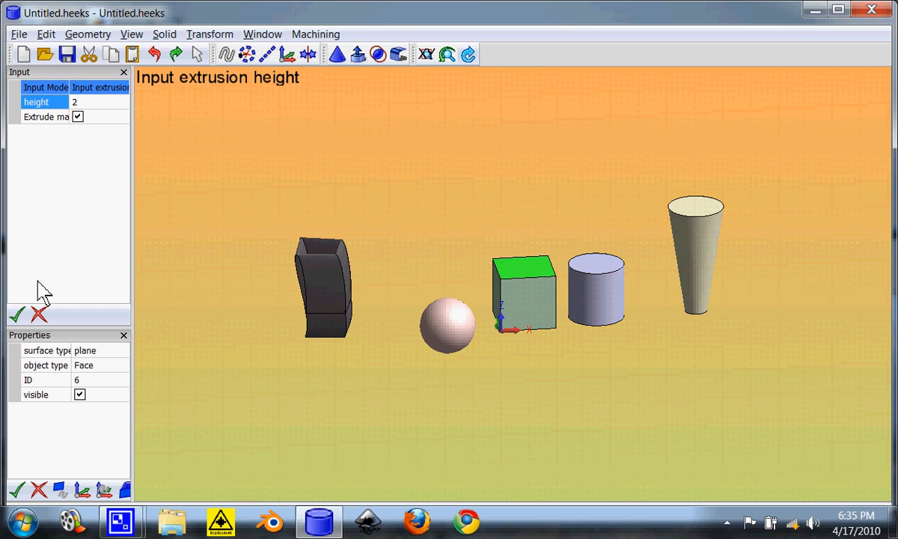
left_click(17, 313)
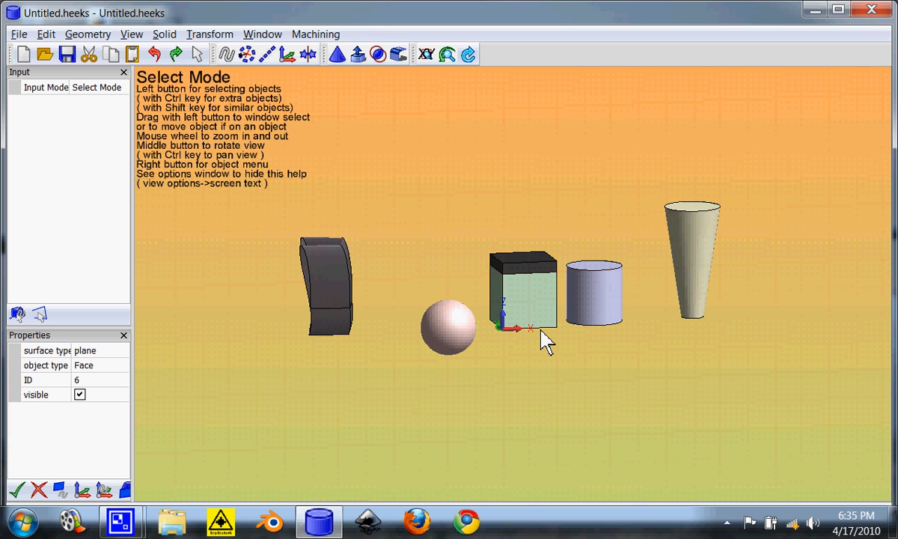
Switch to a standard view from the view flyout and pick the sphere
left_click(338, 54)
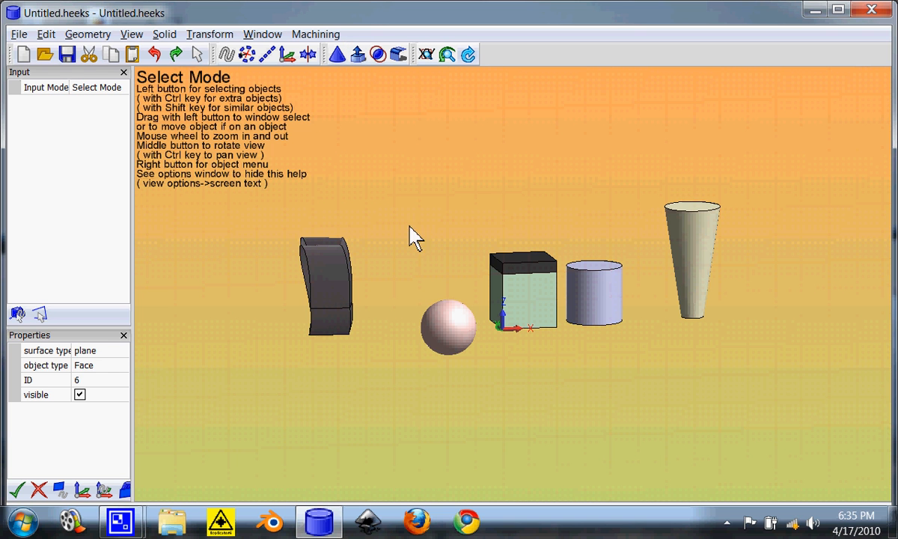
mouse_move(469, 346)
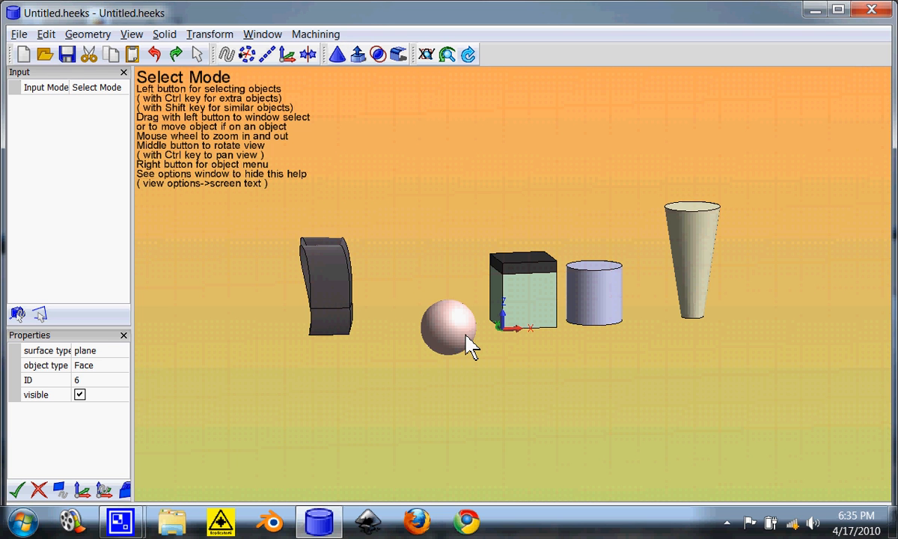
left_click(426, 54)
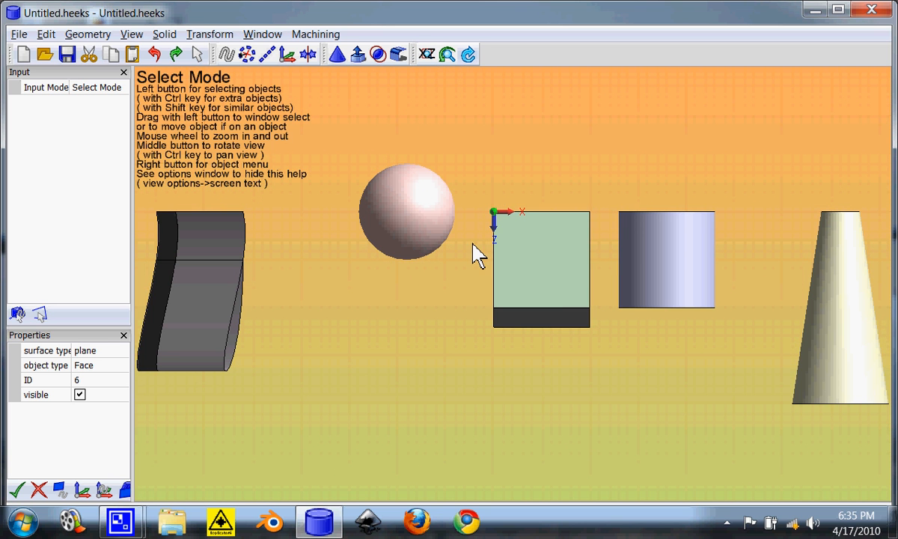
left_click(426, 53)
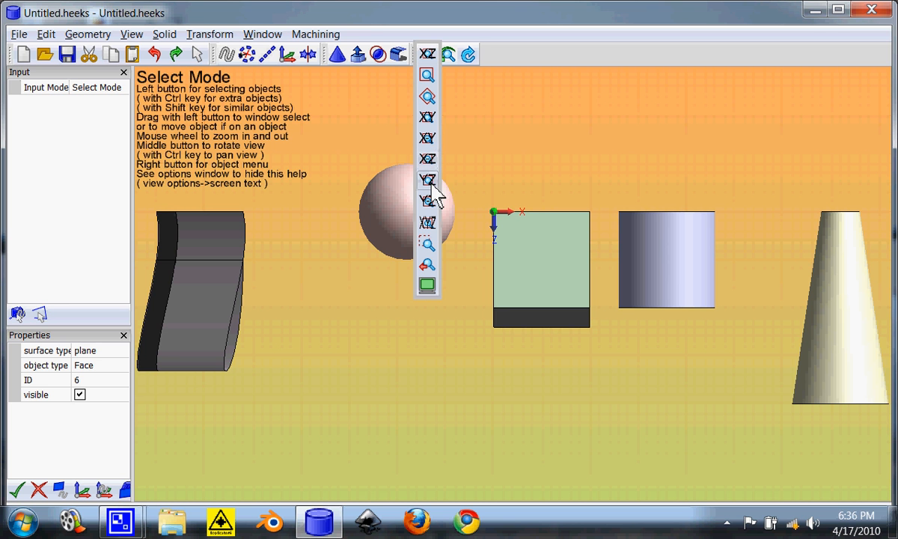
mouse_move(438, 176)
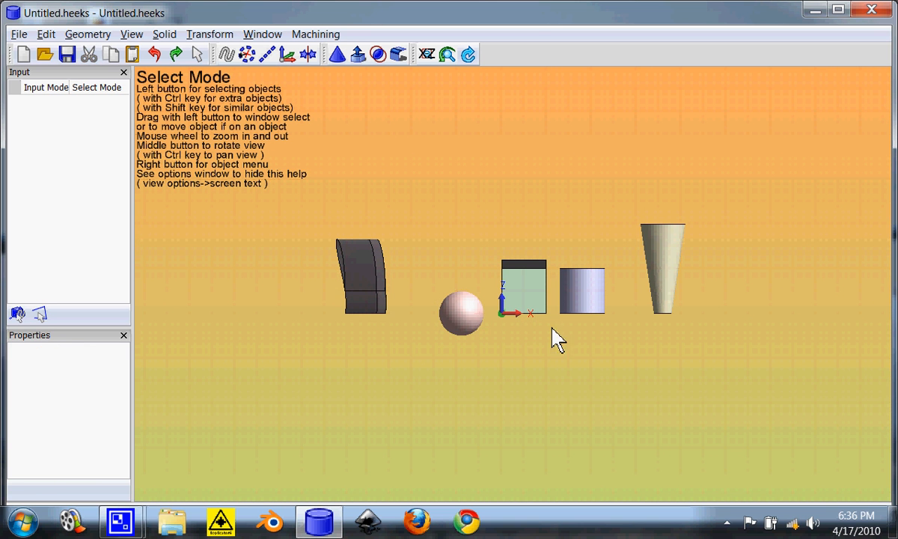
left_click(461, 313)
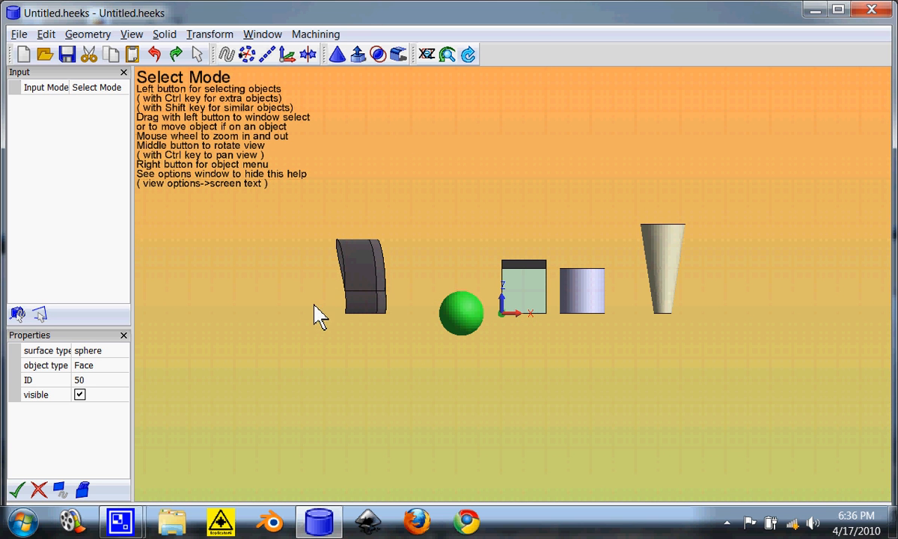
mouse_move(217, 68)
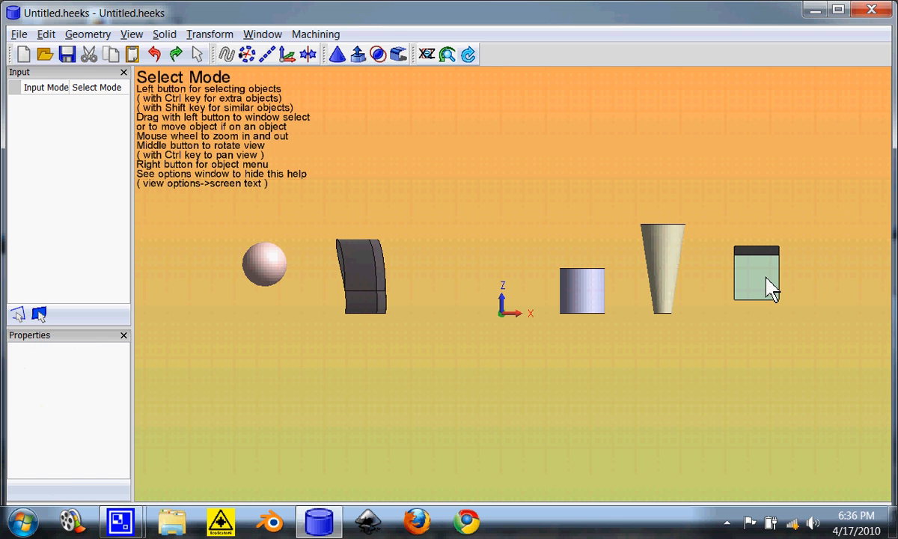
mouse_move(591, 281)
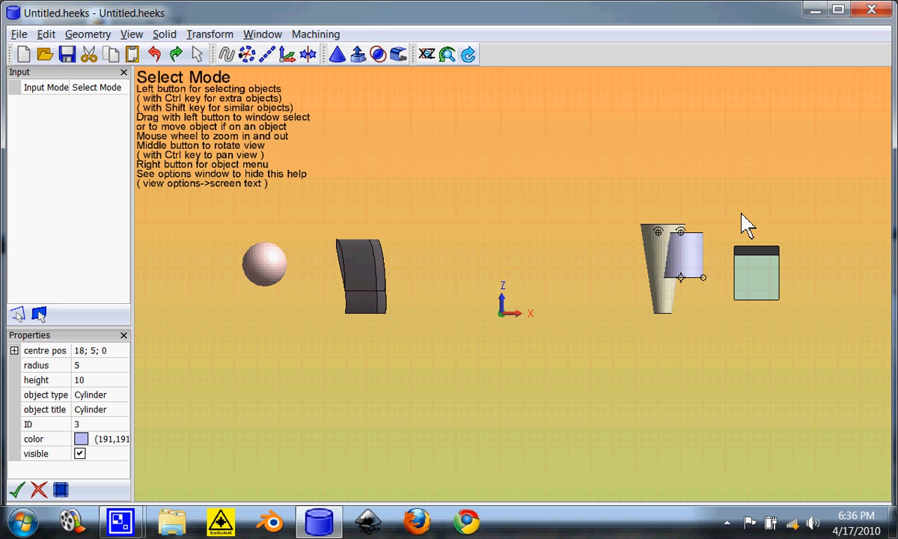
Place the cylinder above the cube, then start a line profile at the origin
left_click(267, 54)
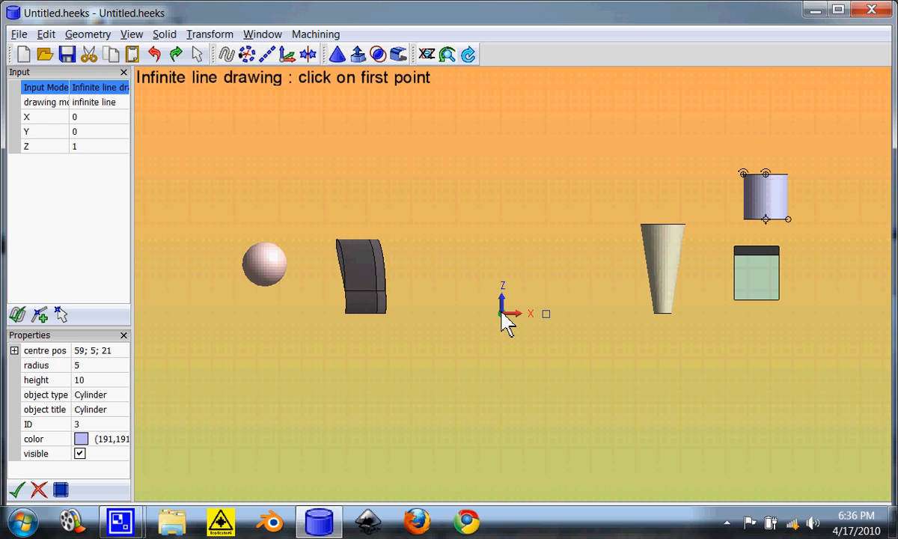
left_click(502, 313)
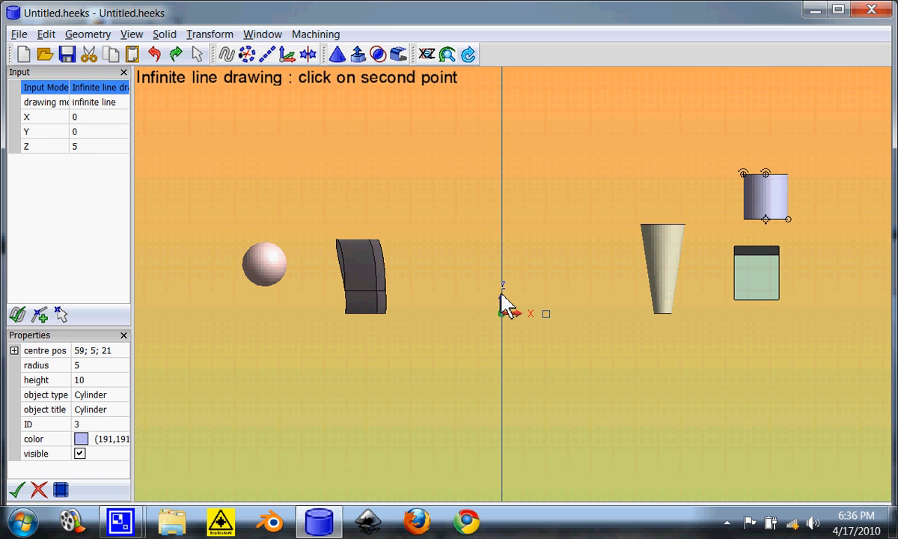
left_click(247, 54)
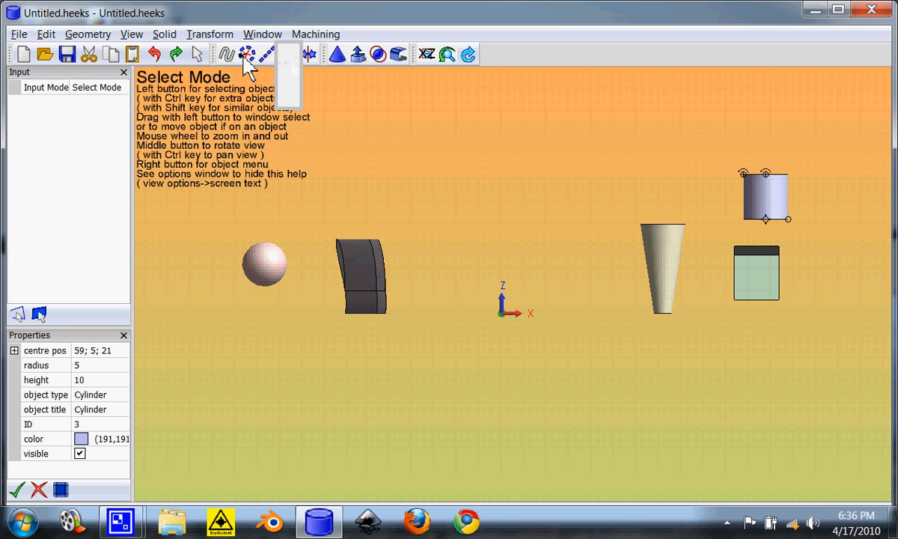
left_click(247, 54)
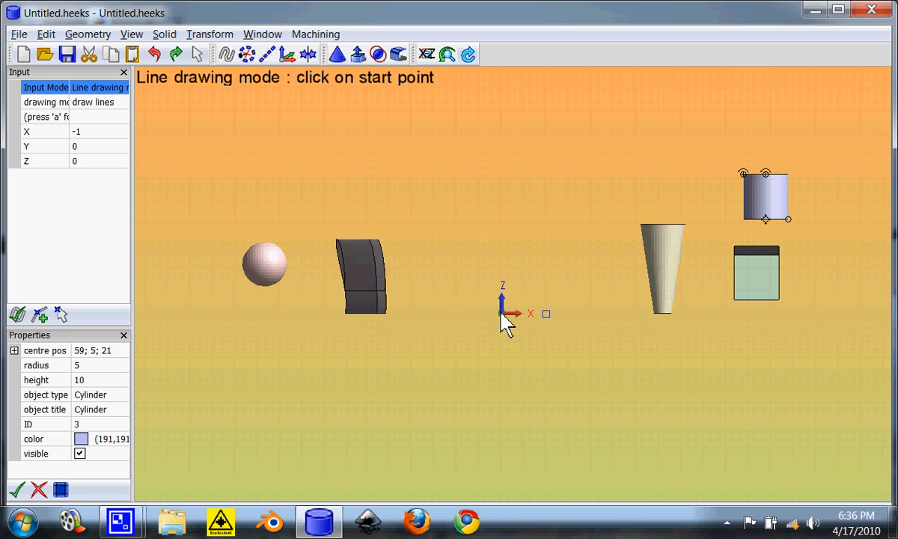
left_click(486, 309)
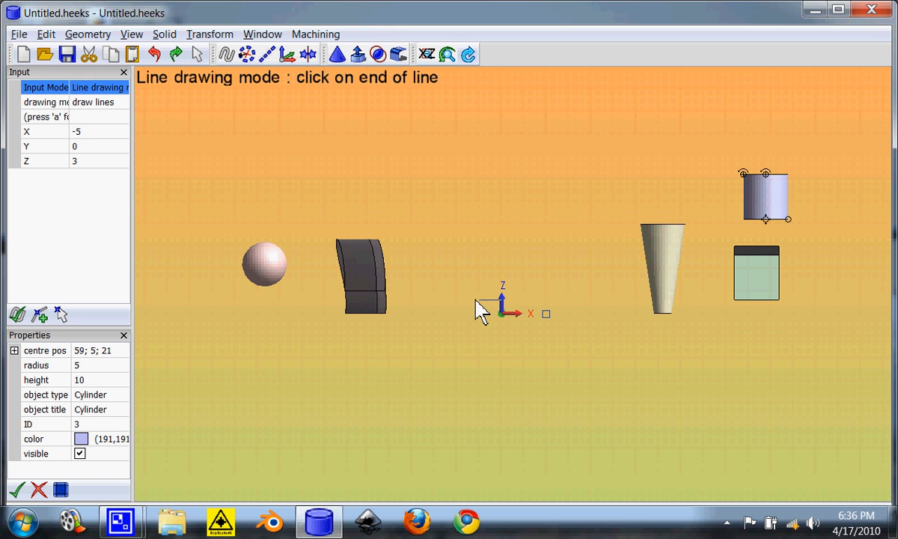
mouse_move(464, 275)
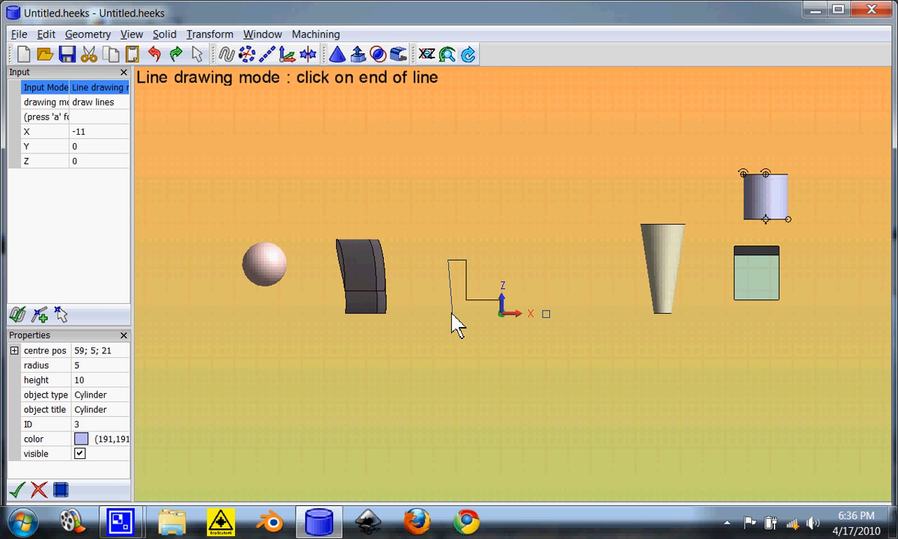
mouse_move(502, 322)
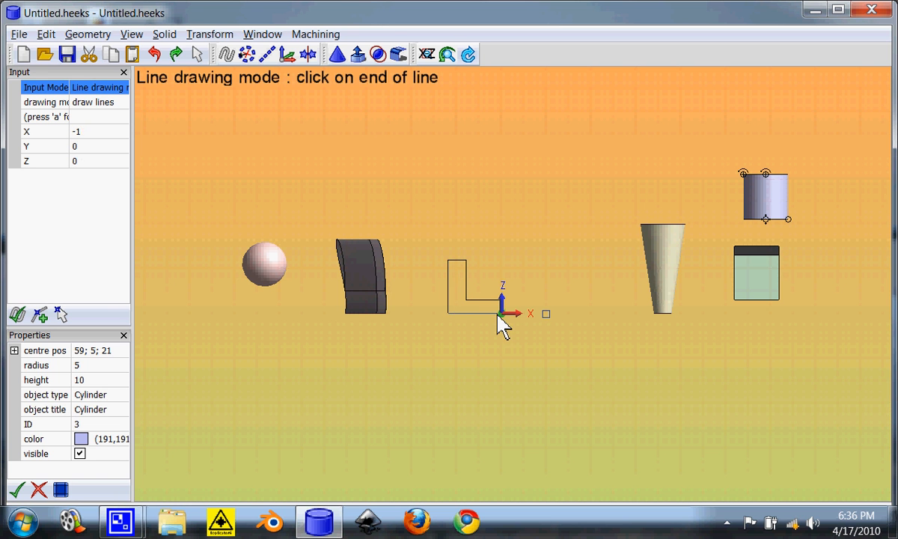
mouse_move(503, 320)
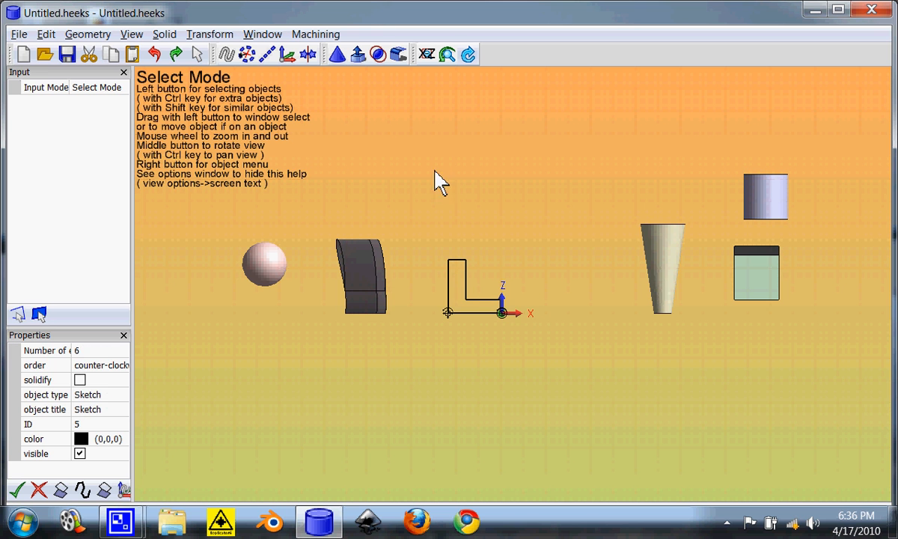
Choose Revolve from the sketch-to-solid dropdown for the L-shaped profile
left_click(377, 53)
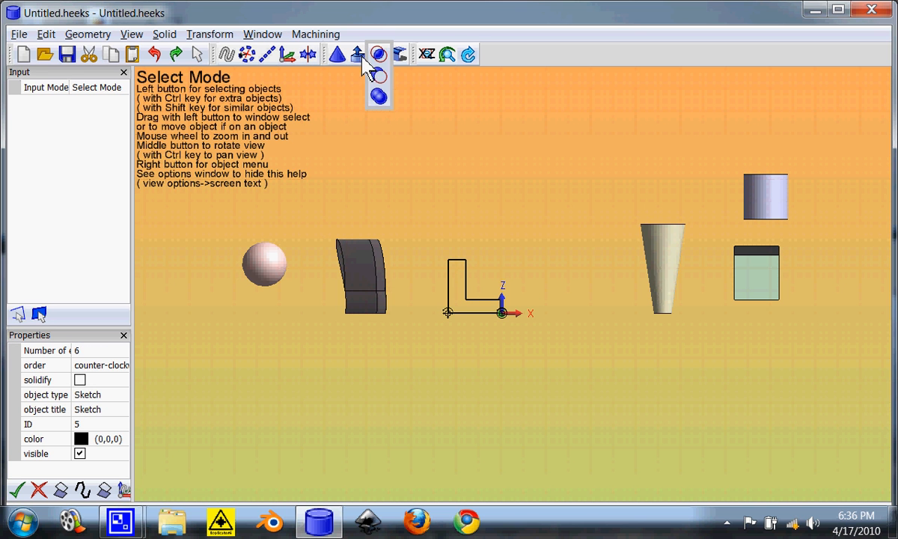
left_click(378, 54)
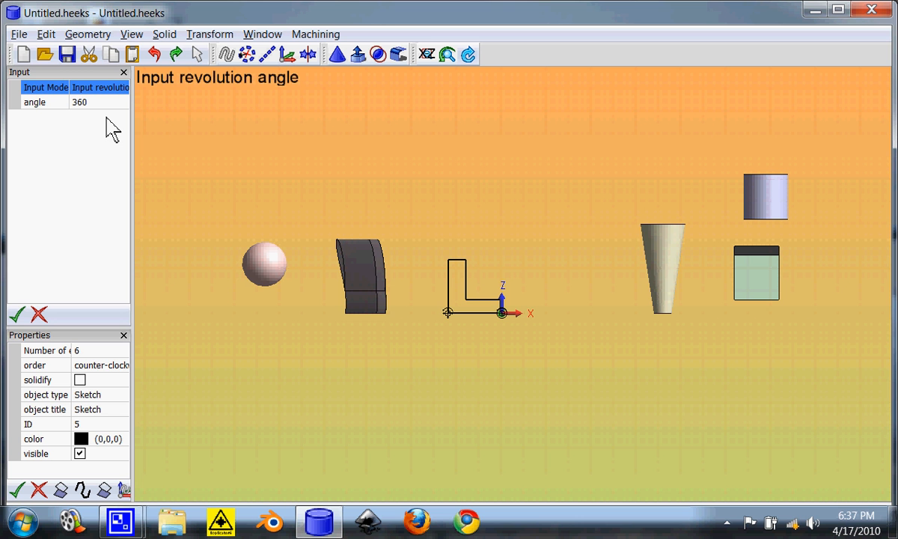
mouse_move(119, 139)
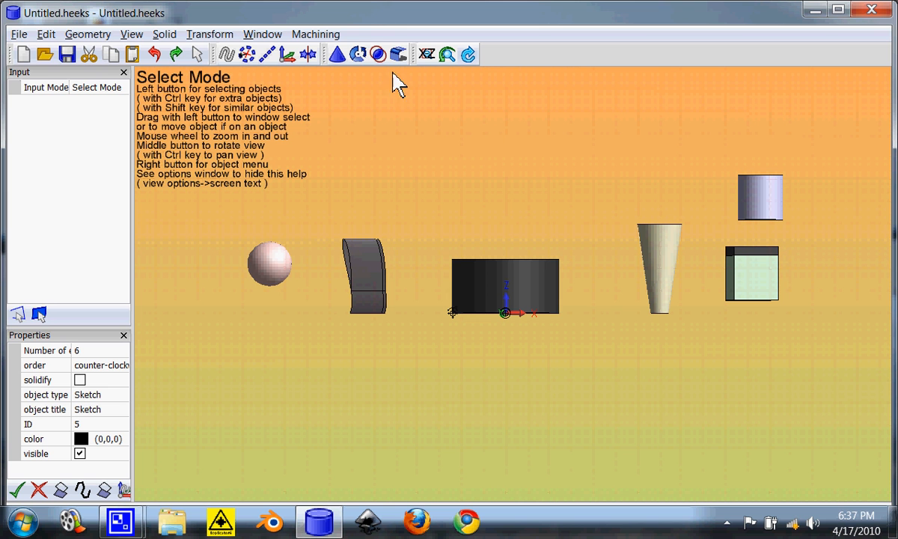
mouse_move(445, 180)
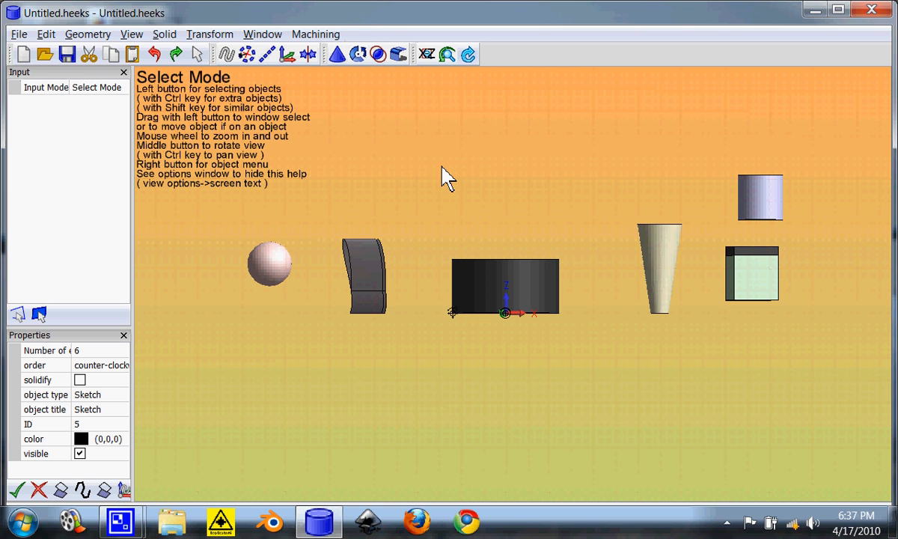
Switch to an isometric view and mirror the cone across the cylinder's edge
left_click(18, 34)
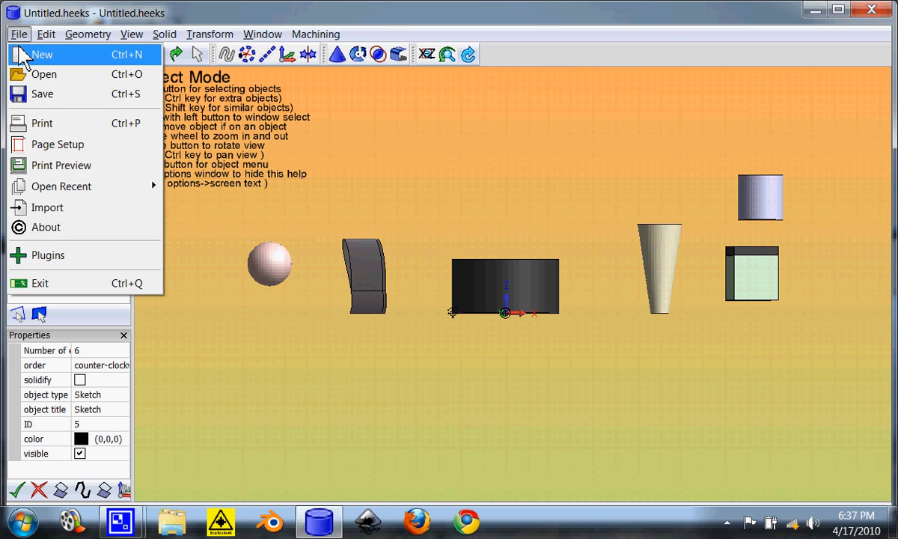
left_click(433, 125)
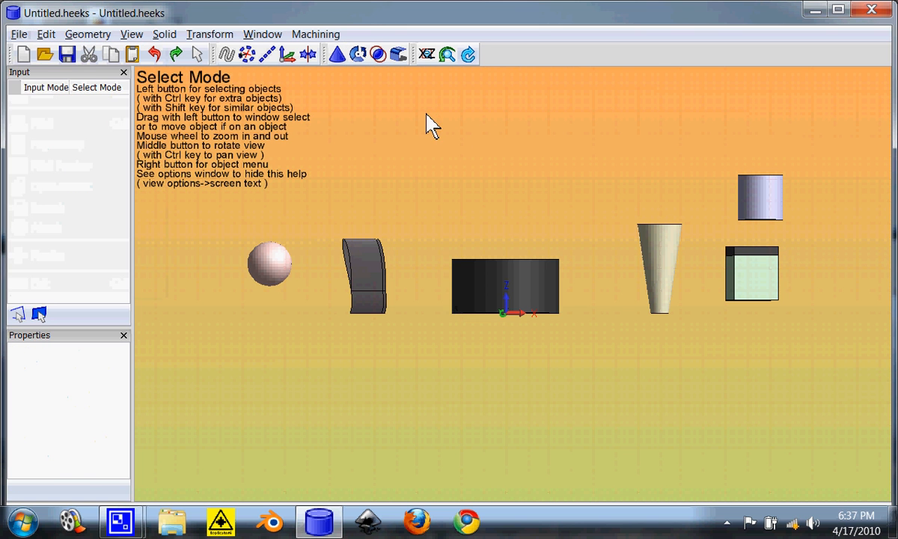
left_click(378, 54)
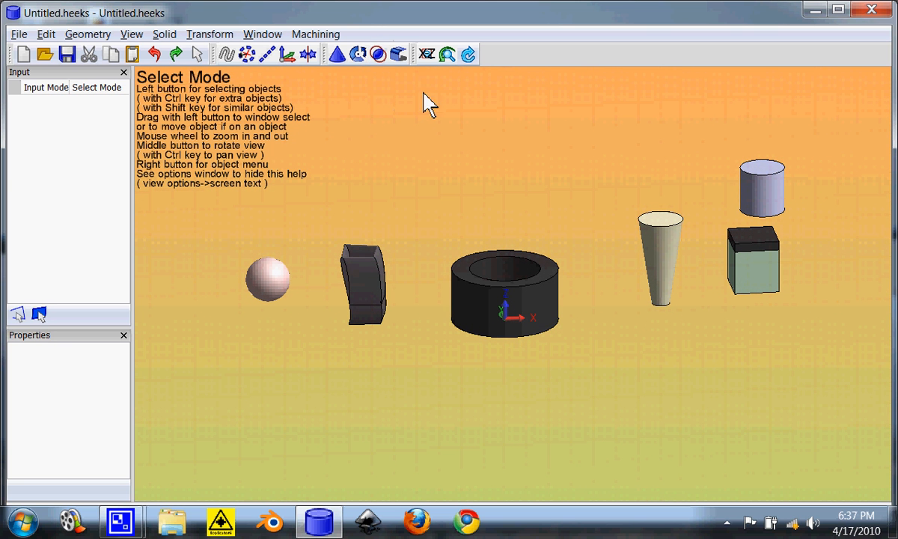
mouse_move(425, 157)
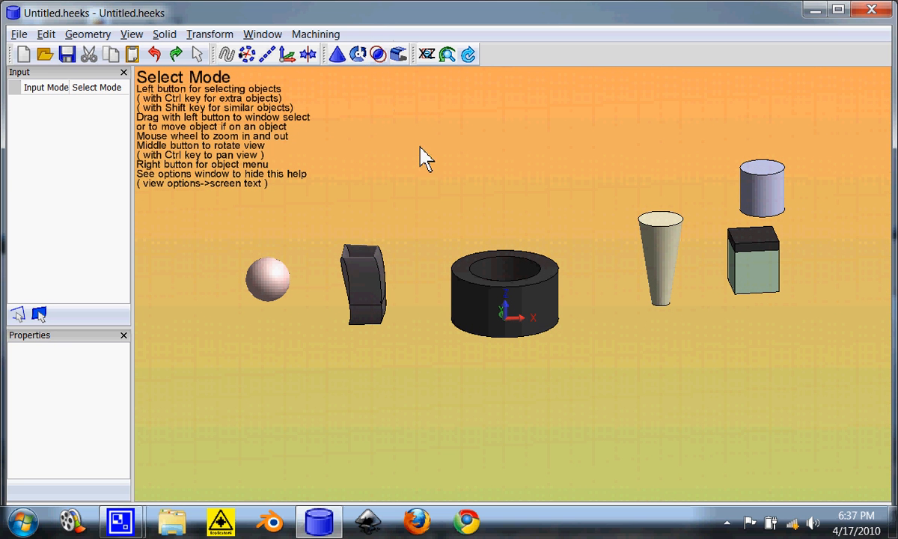
left_click(660, 254)
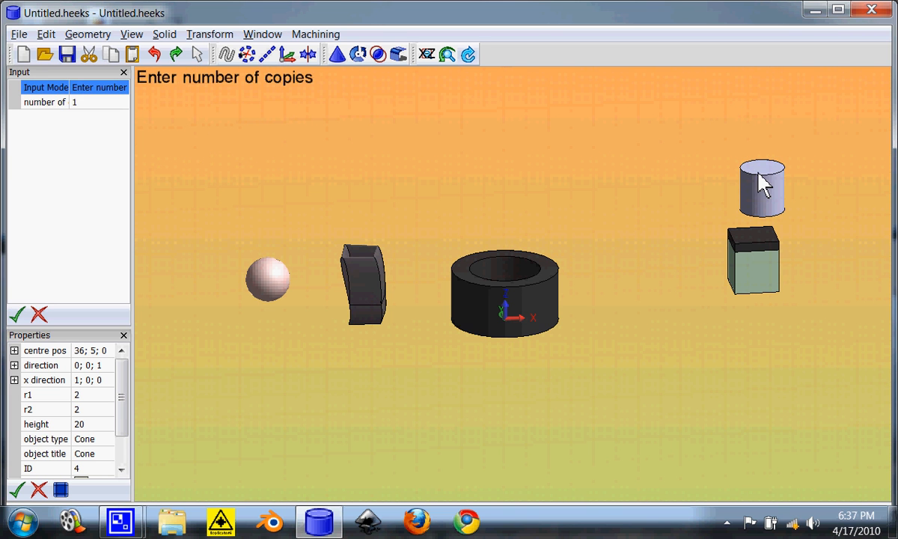
mouse_move(120, 322)
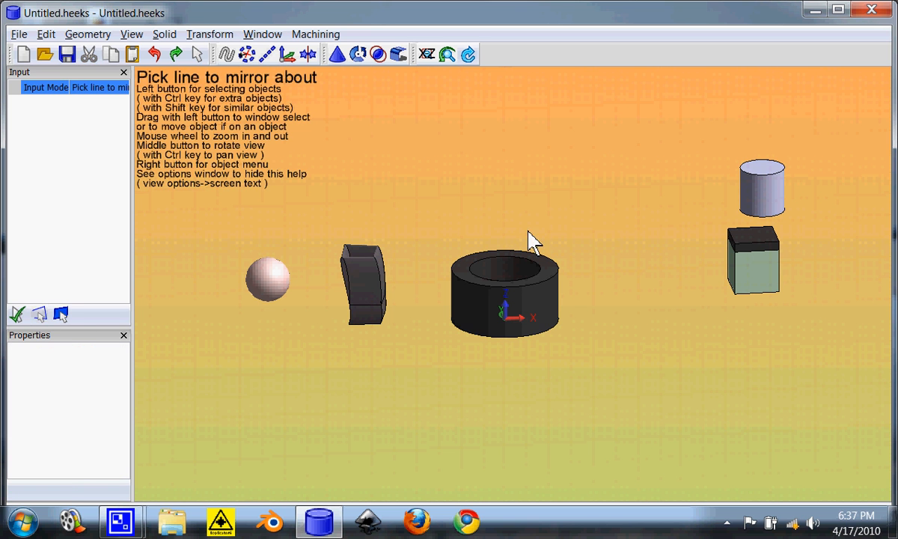
mouse_move(763, 209)
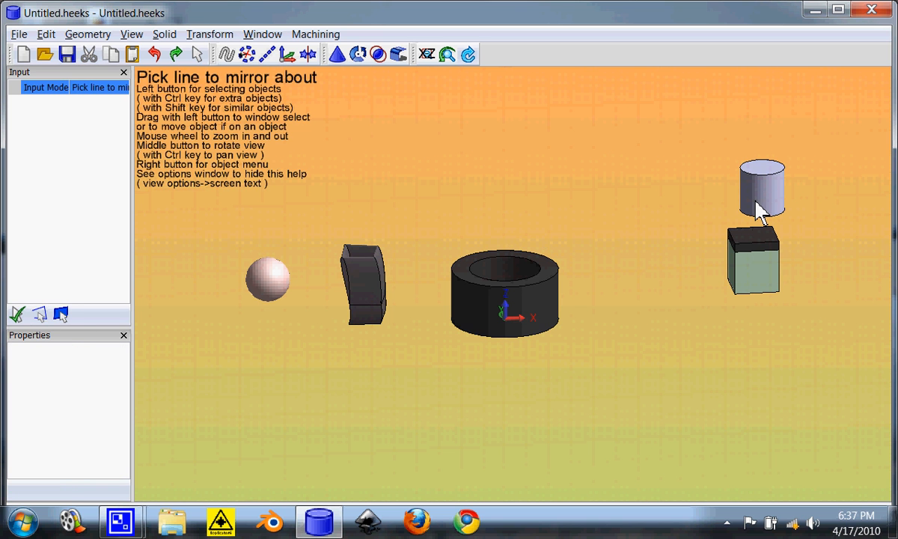
left_click(468, 53)
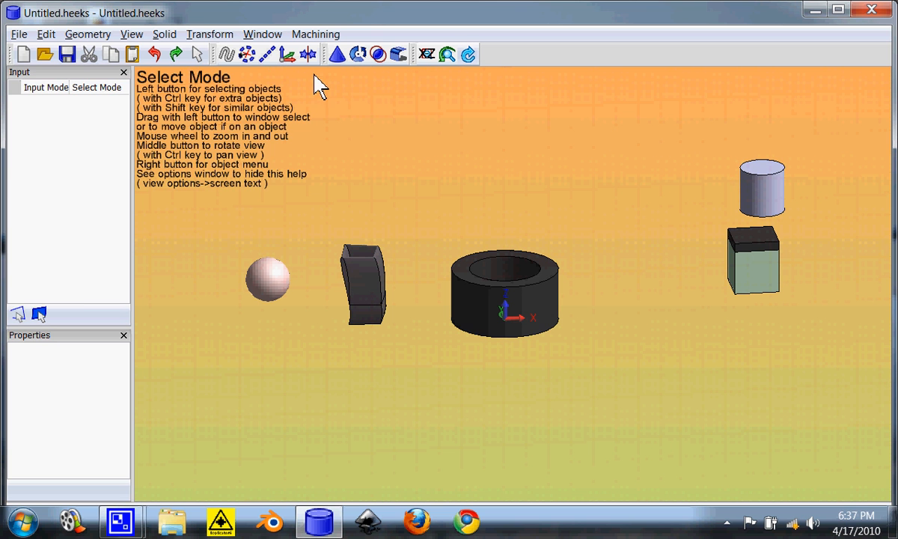
mouse_move(554, 224)
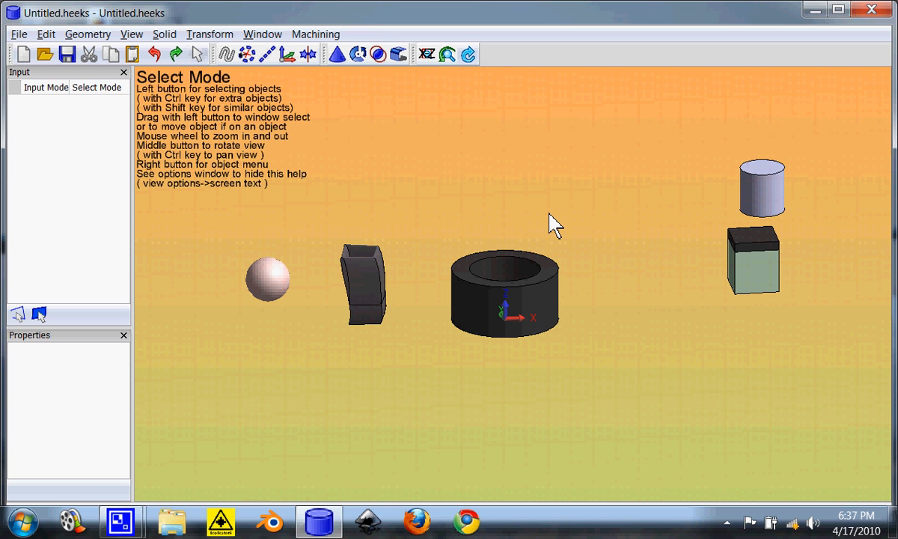
mouse_move(493, 209)
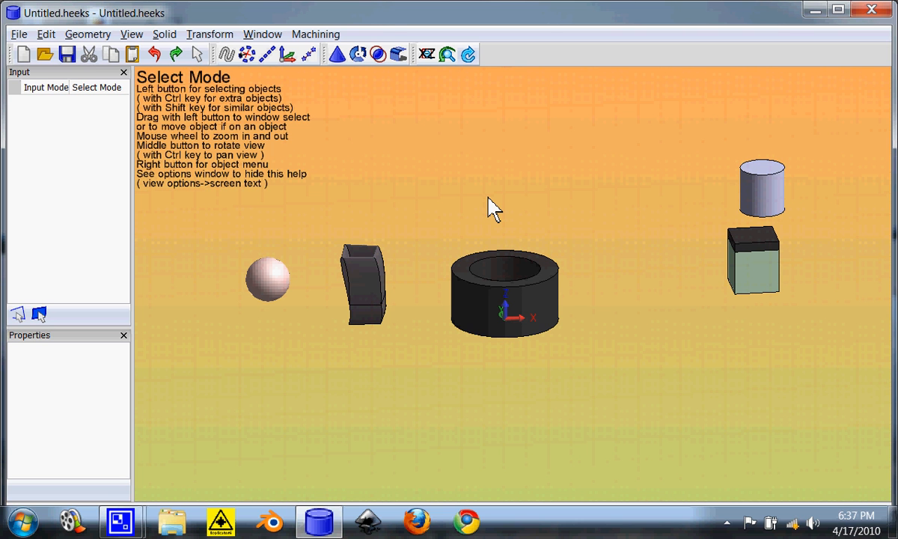
mouse_move(593, 196)
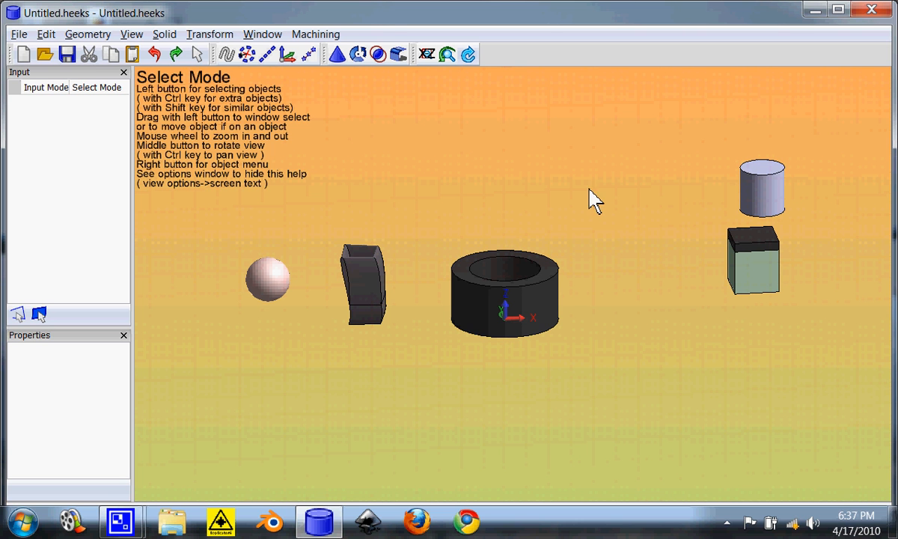
mouse_move(767, 194)
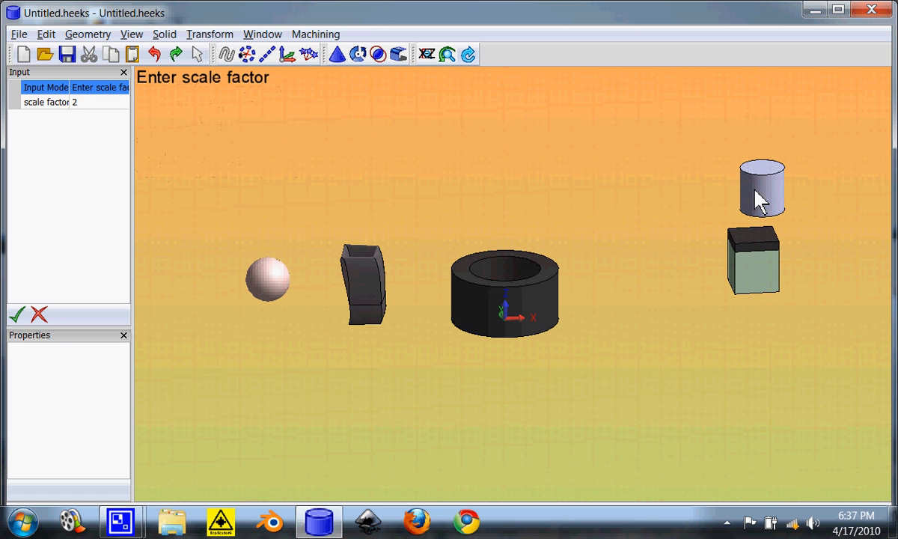
mouse_move(585, 168)
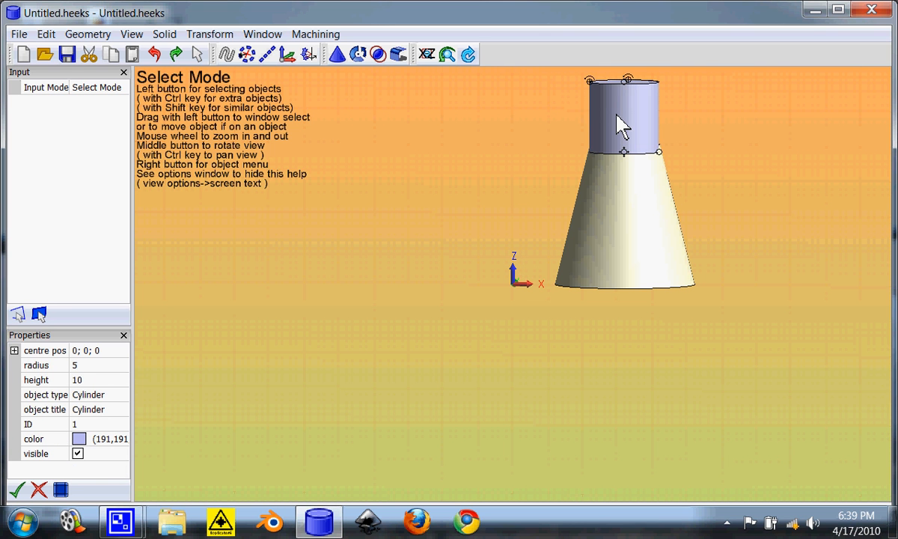
Drag the cylinder off the cone's top to a new position at -4, 0, 15
left_click_drag(621, 123, 625, 165)
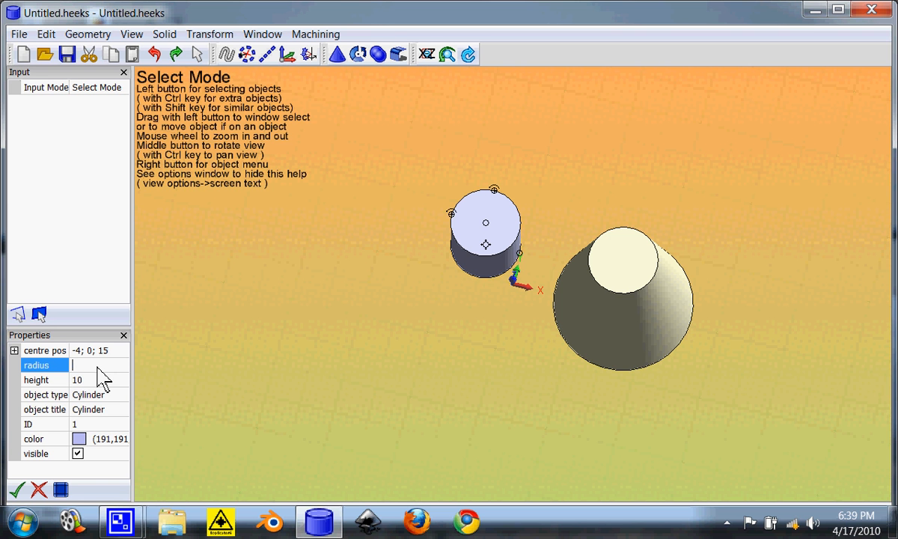
Resize the cylinder to radius 2 and height 30, then drag it vertically through the cone's centre
type("2")
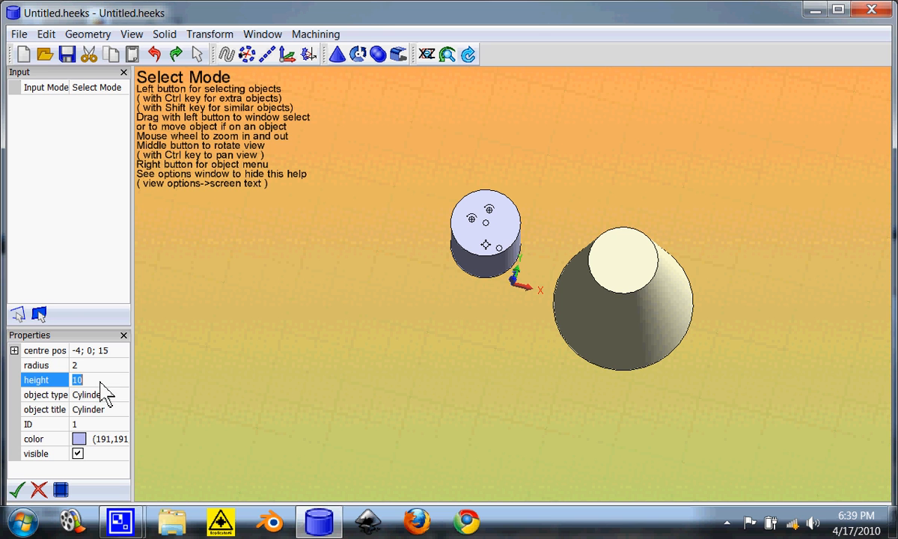
type("20")
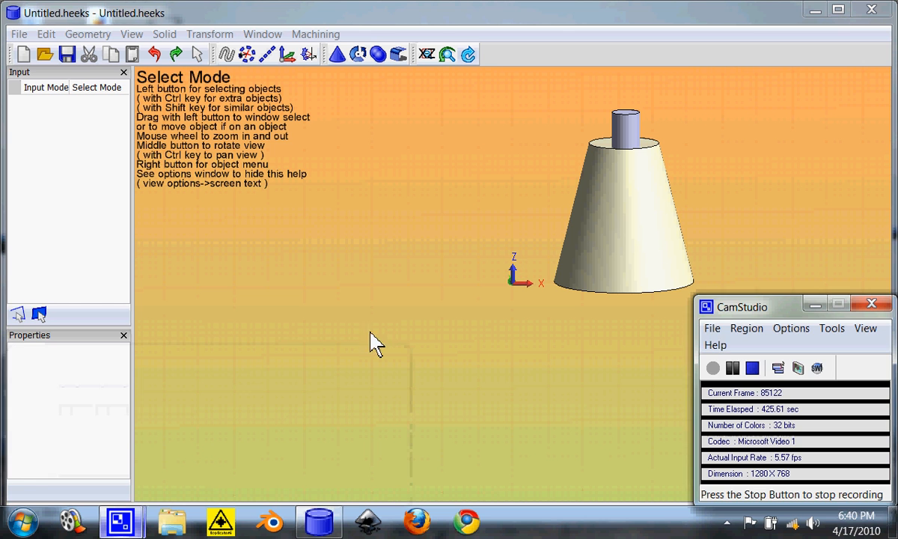
mouse_move(644, 205)
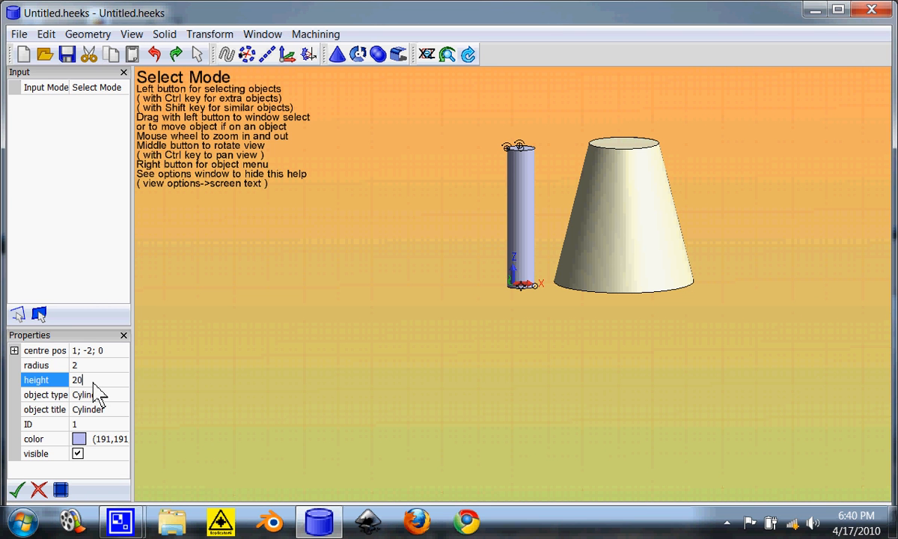
type("30")
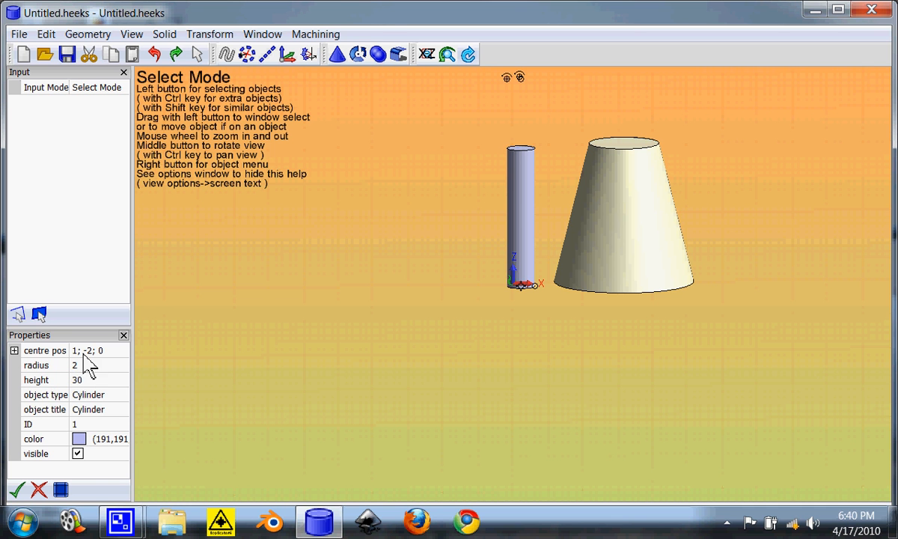
mouse_move(523, 190)
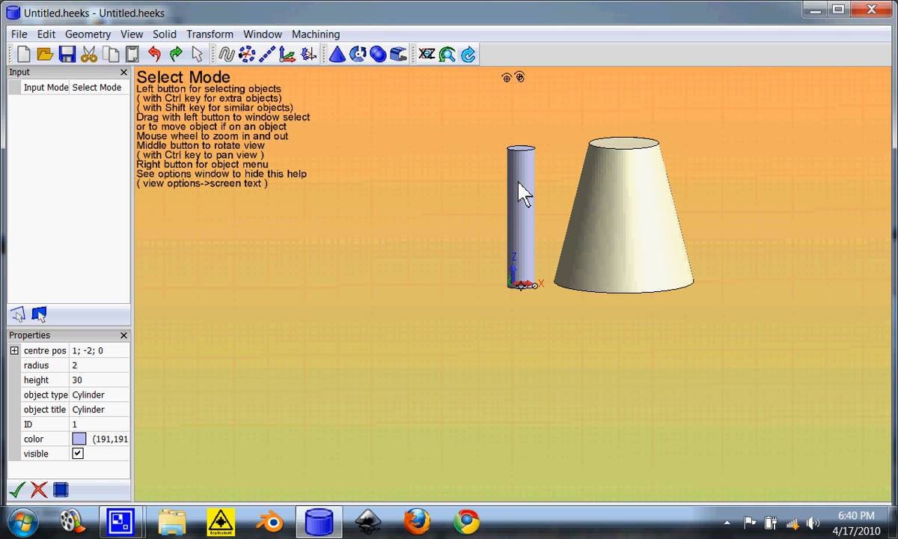
left_click_drag(520, 217, 445, 224)
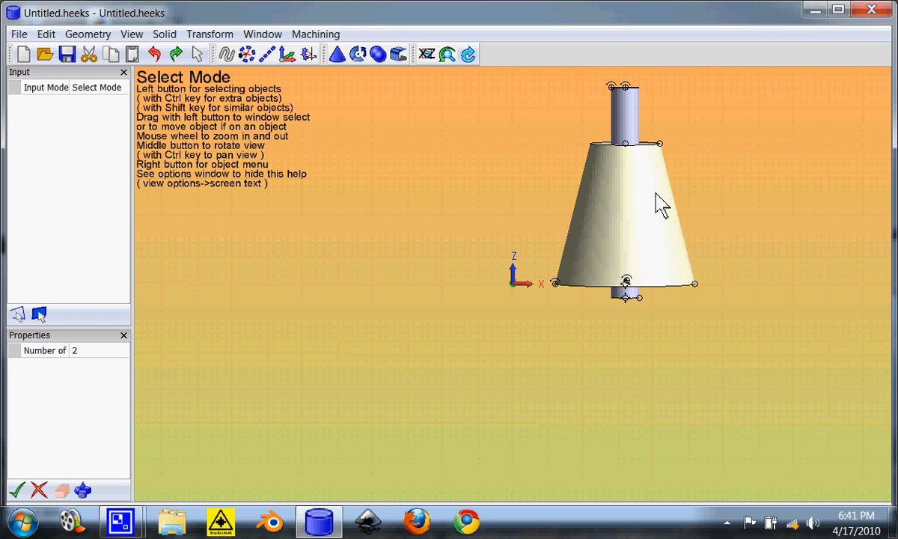
mouse_move(467, 139)
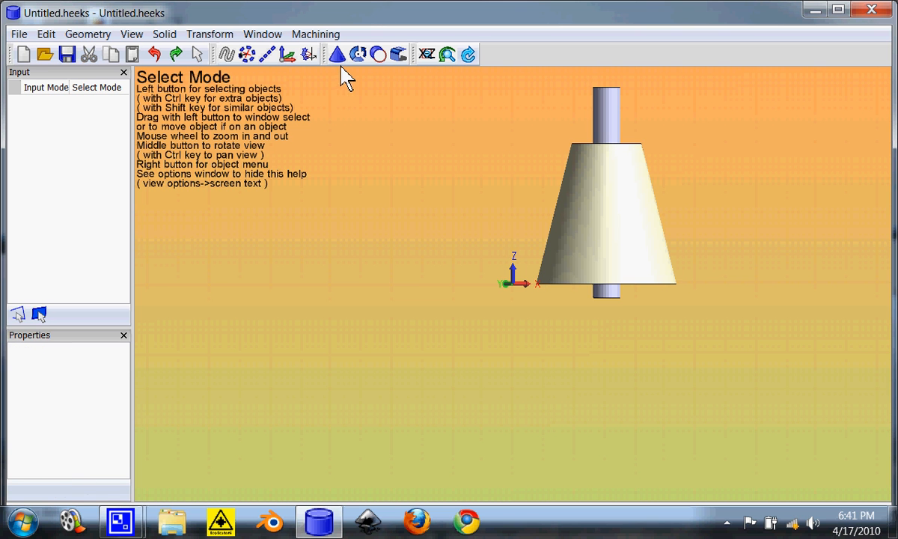
mouse_move(623, 118)
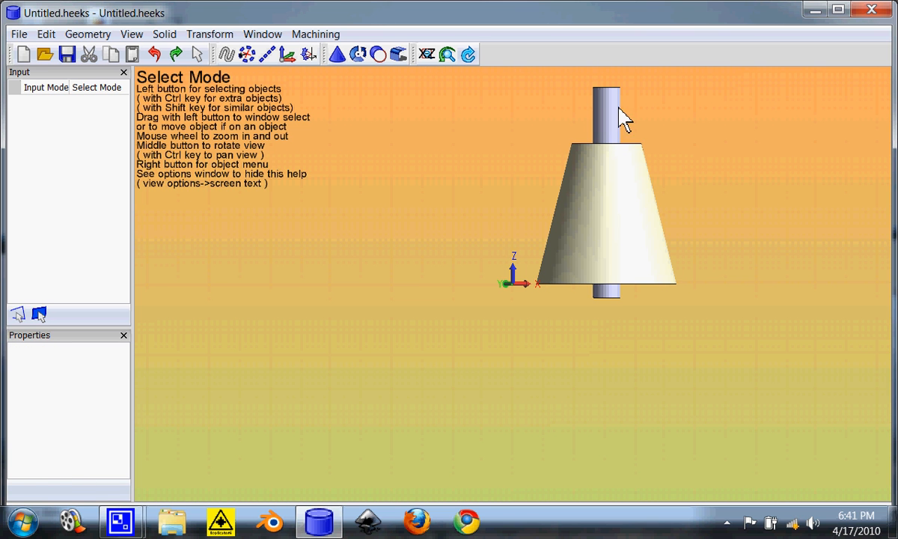
Select the cone plus the cylinder and intersect them into one slender solid
left_click(606, 217)
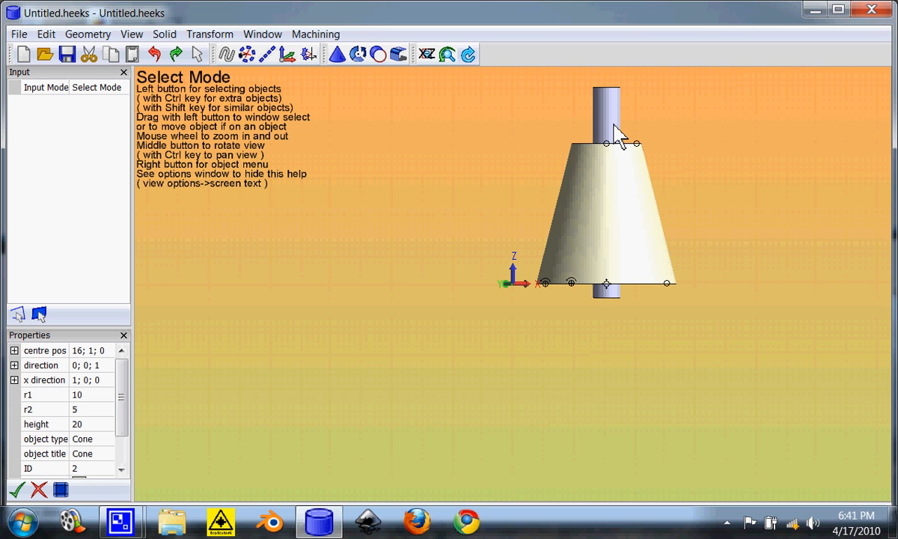
left_click(358, 54)
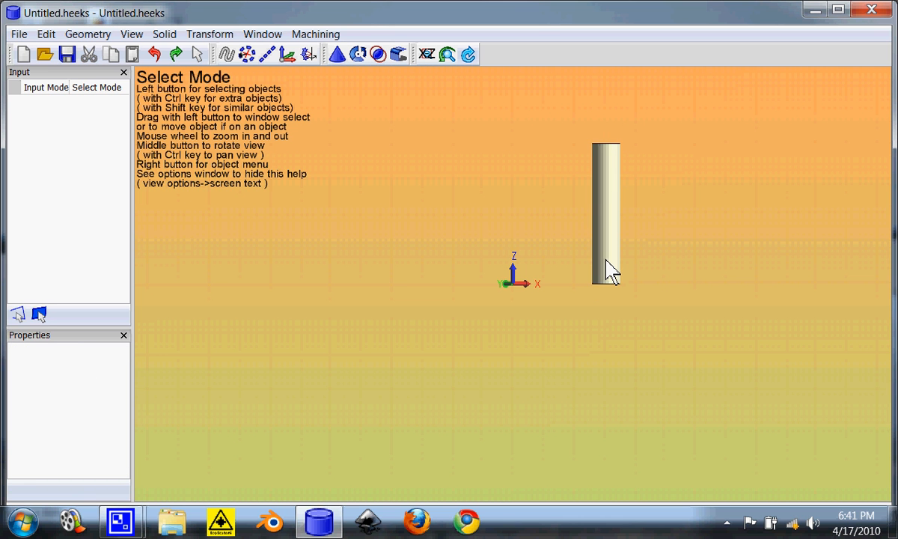
mouse_move(632, 160)
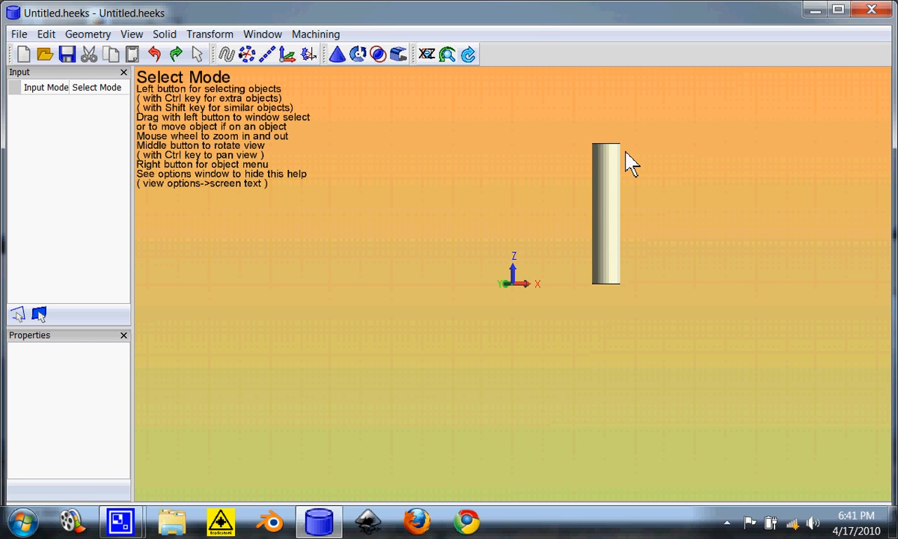
mouse_move(676, 205)
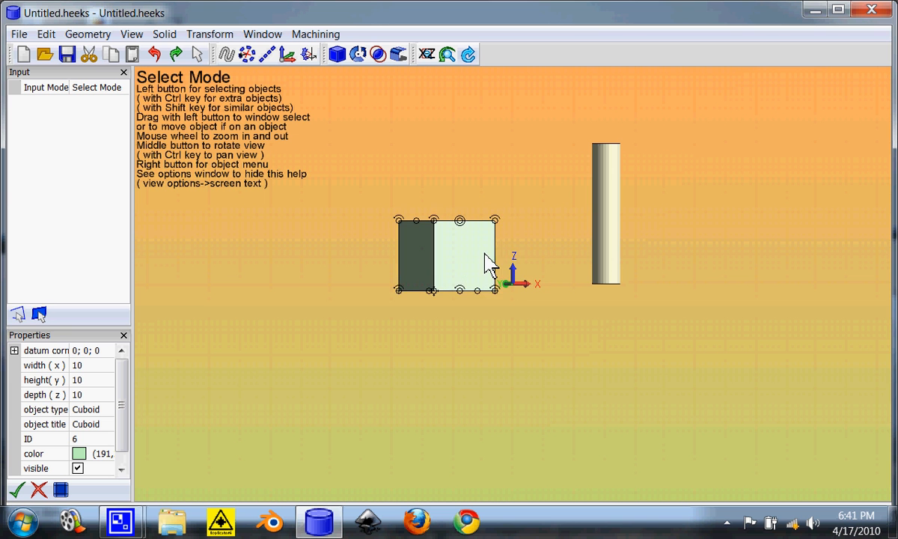
Create a 10-unit cuboid and blend its four selected top edges with radius 2
left_click(398, 54)
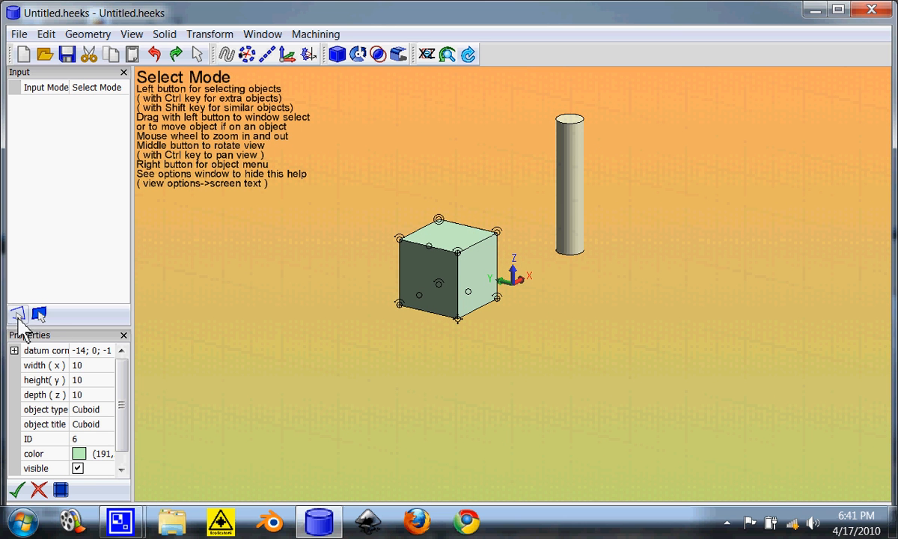
left_click(430, 251)
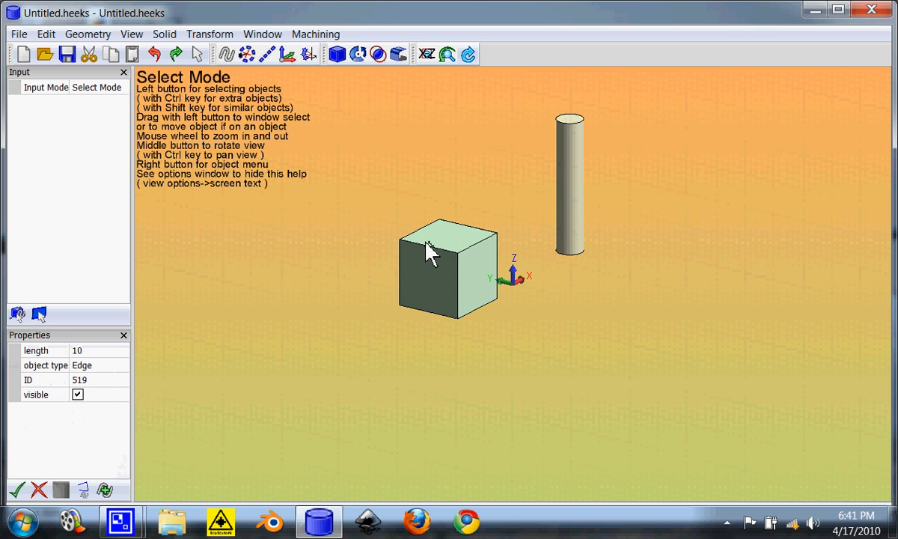
left_click(477, 238)
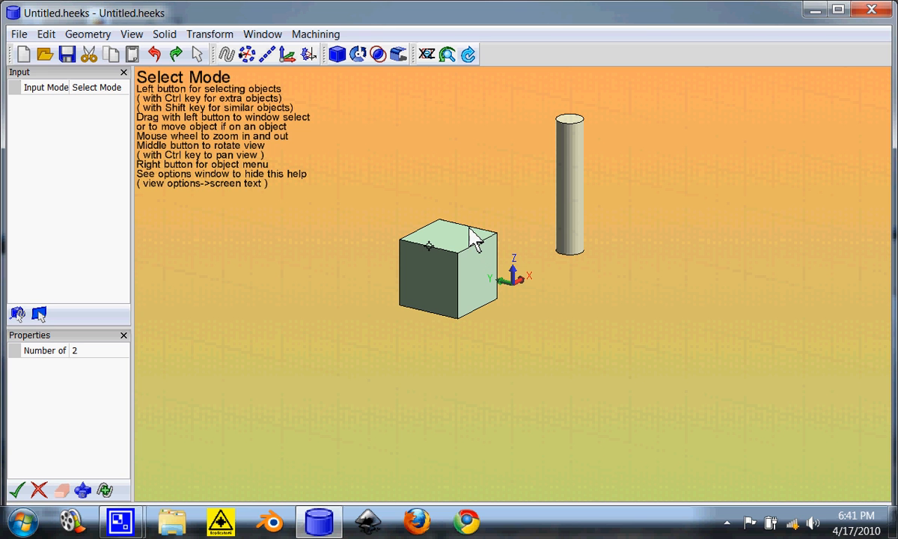
left_click(430, 240)
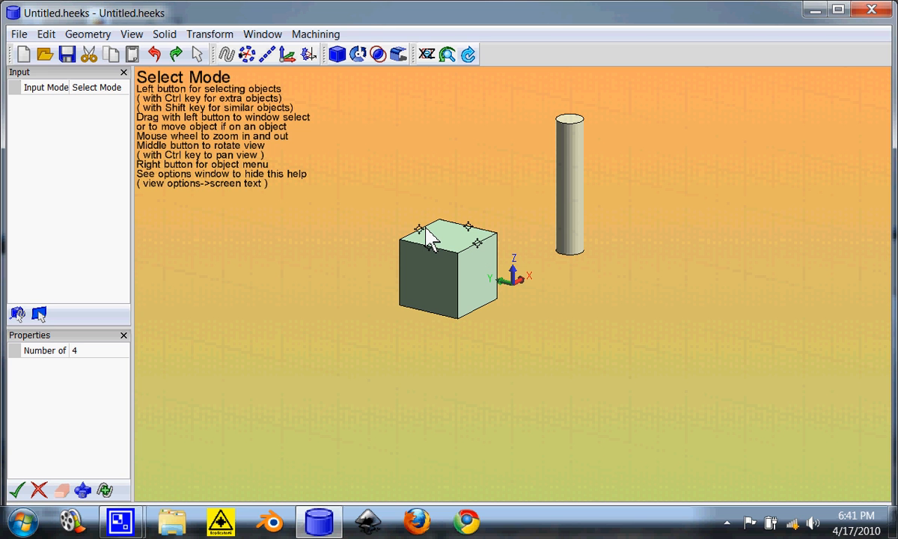
left_click(398, 53)
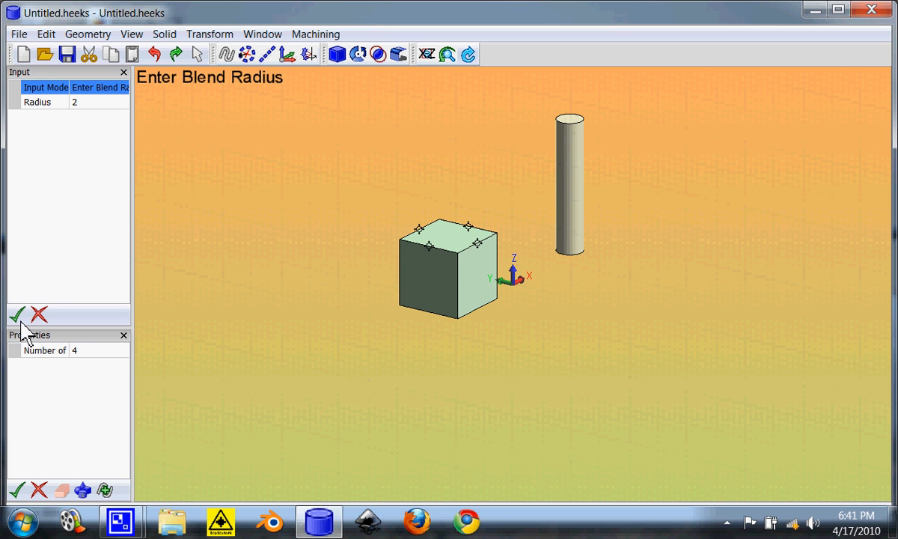
left_click(17, 313)
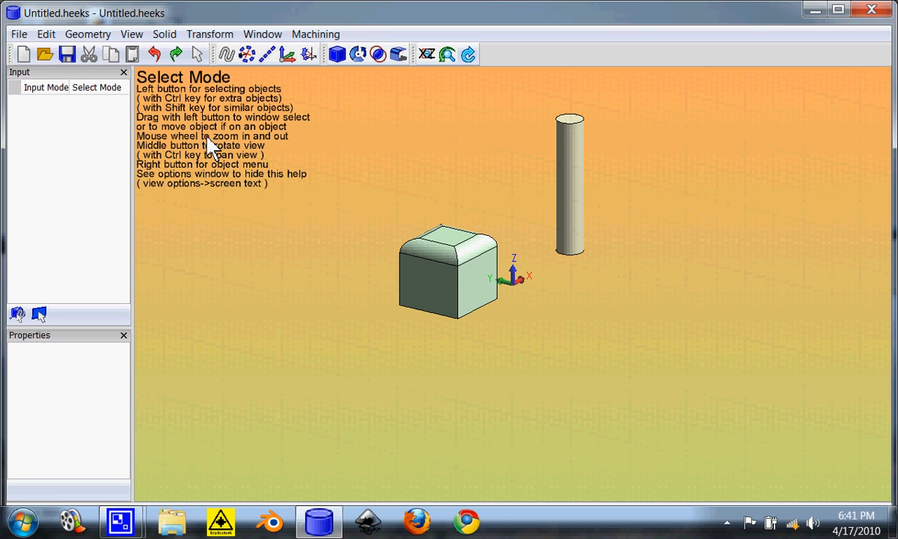
Undo the blend and chamfer the cube's four top edges by distance 2
left_click(398, 53)
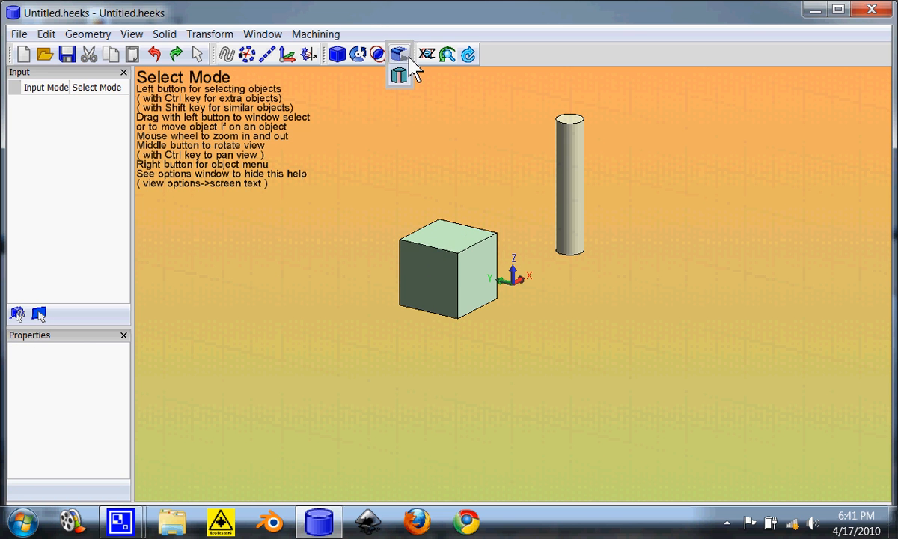
mouse_move(434, 254)
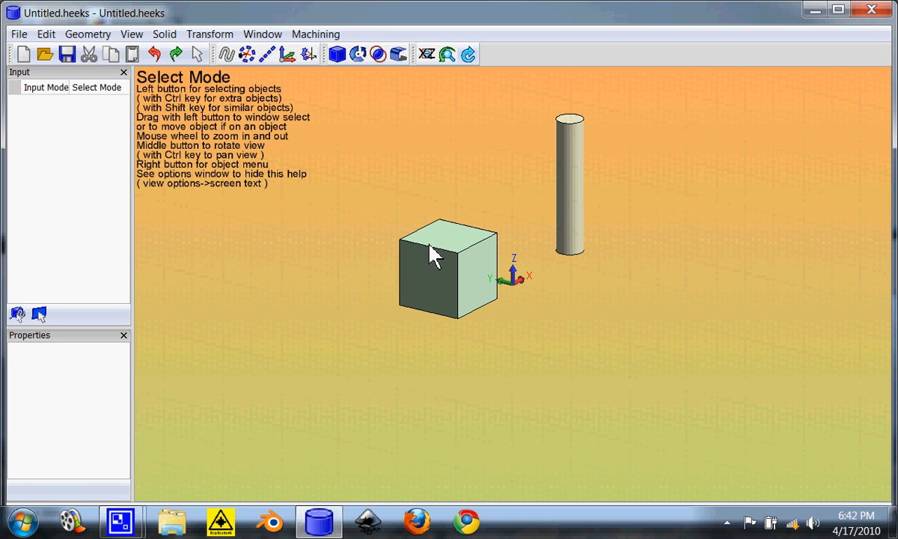
left_click(486, 249)
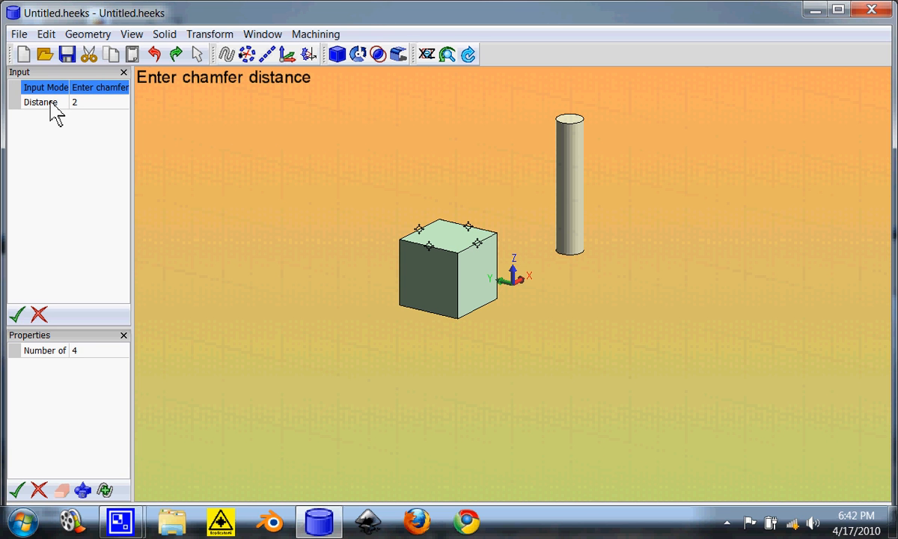
mouse_move(56, 269)
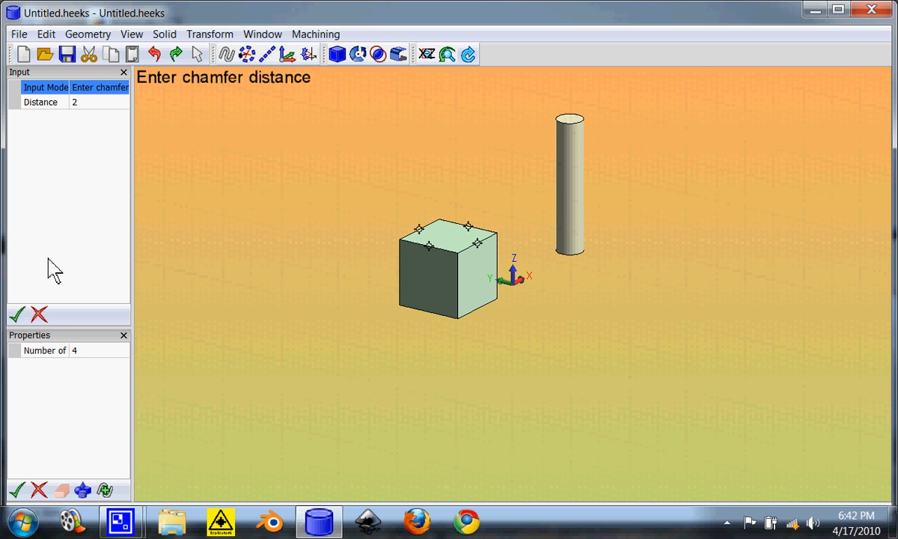
mouse_move(39, 314)
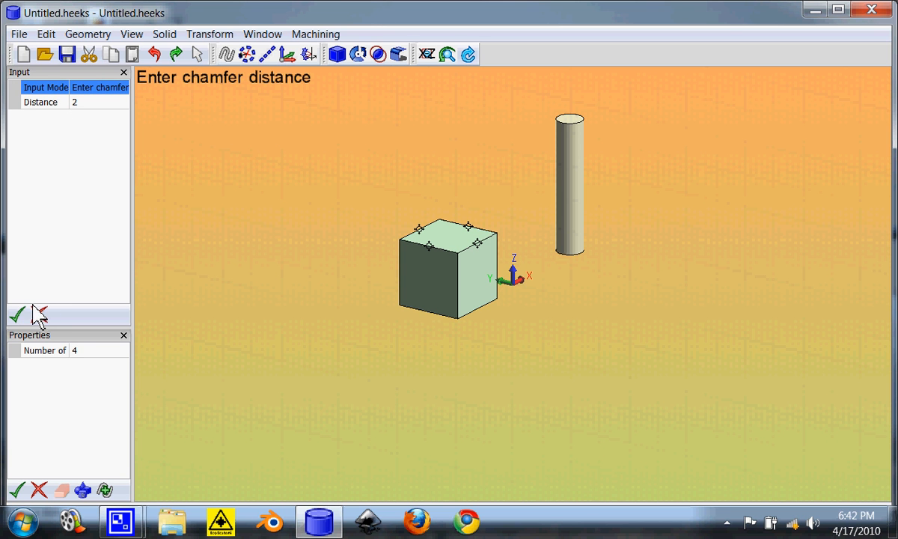
left_click(17, 313)
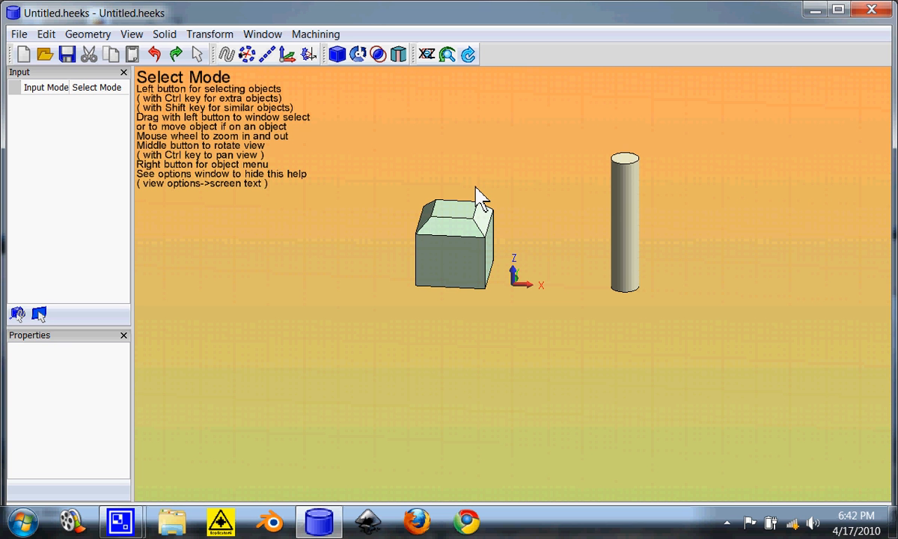
mouse_move(531, 295)
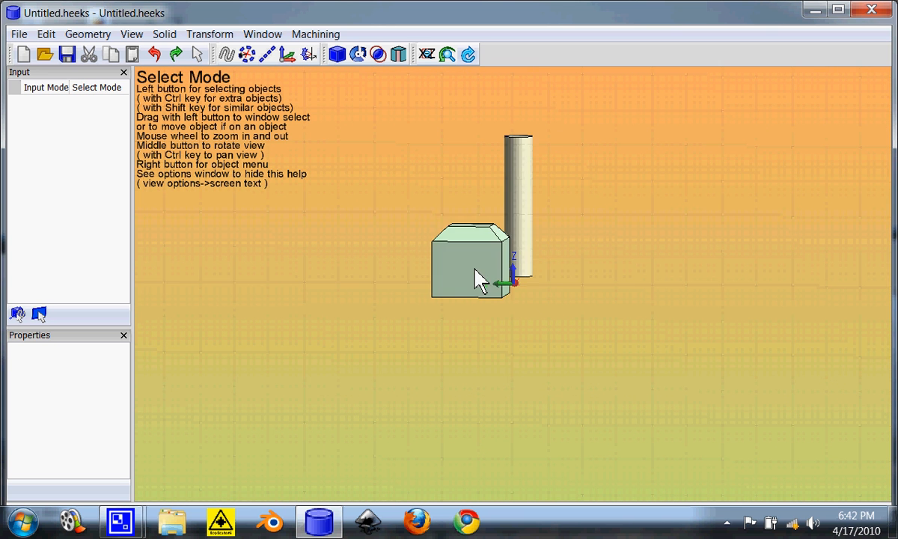
left_click_drag(482, 283, 539, 176)
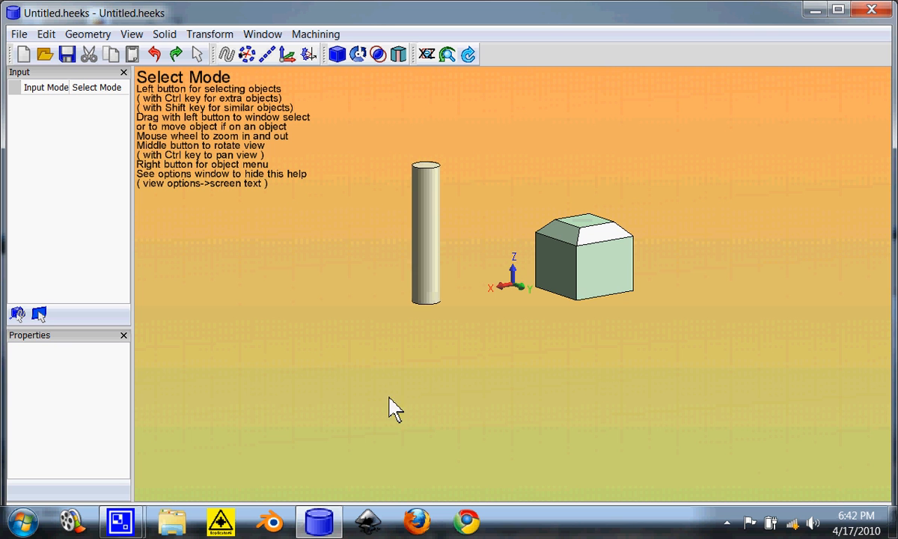
mouse_move(211, 250)
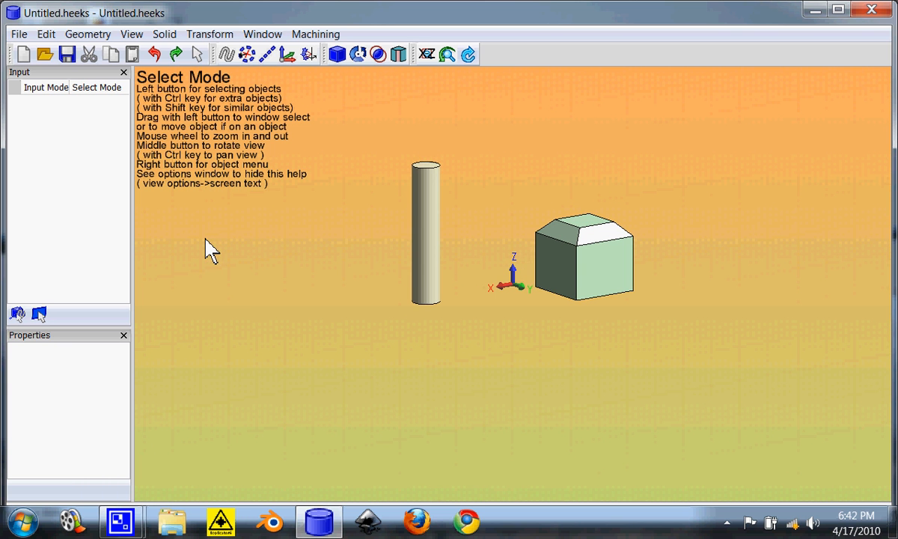
mouse_move(531, 258)
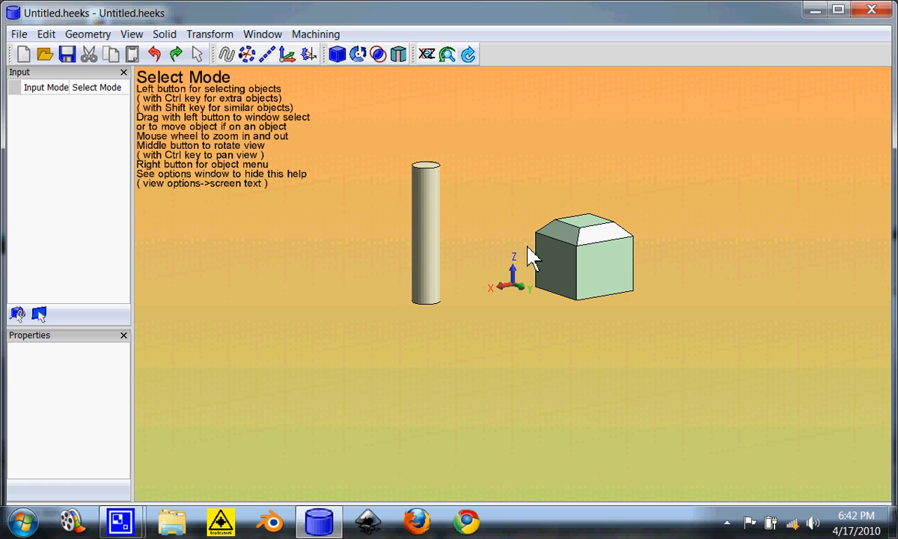